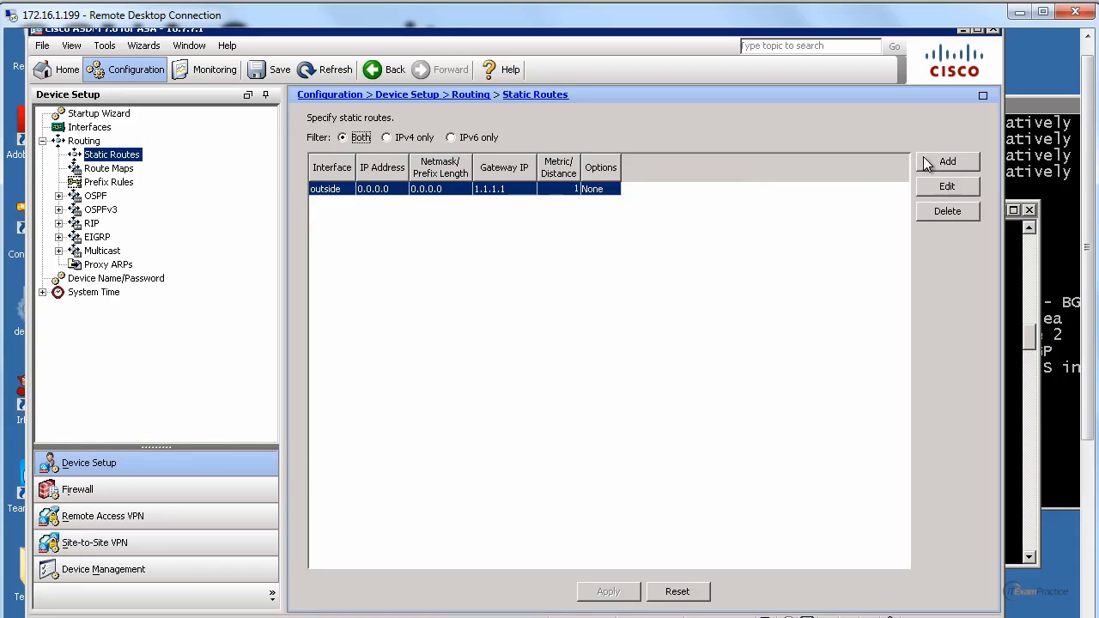
Step: Start a new static route on outside-bkp with destination network any4
{"action": "left_click", "coordinate": [948, 161]}
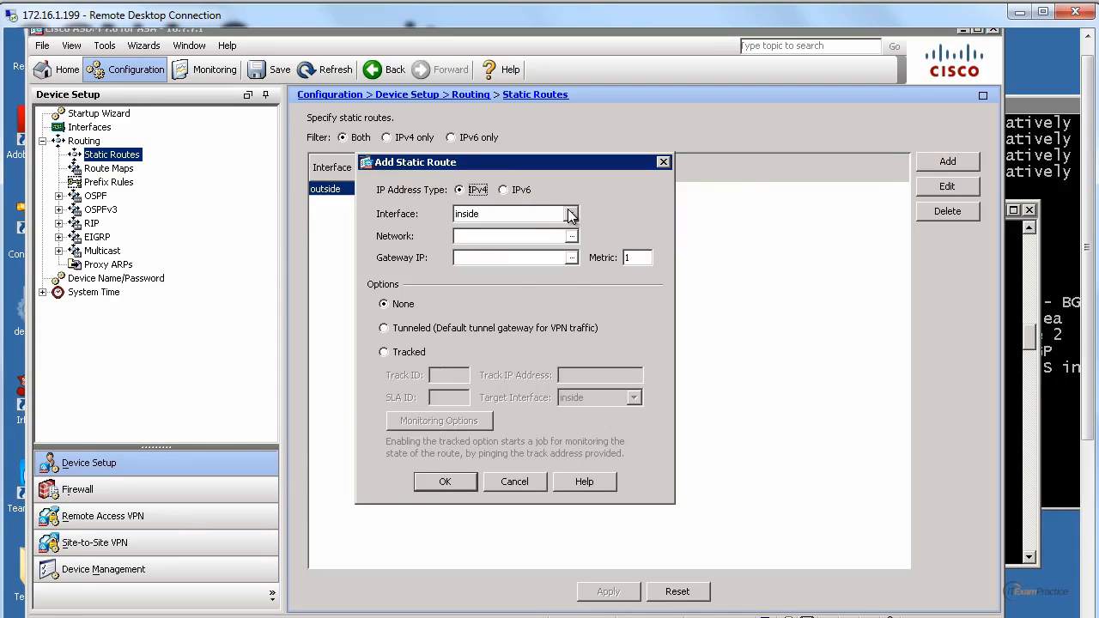
{"action": "left_click", "coordinate": [570, 213]}
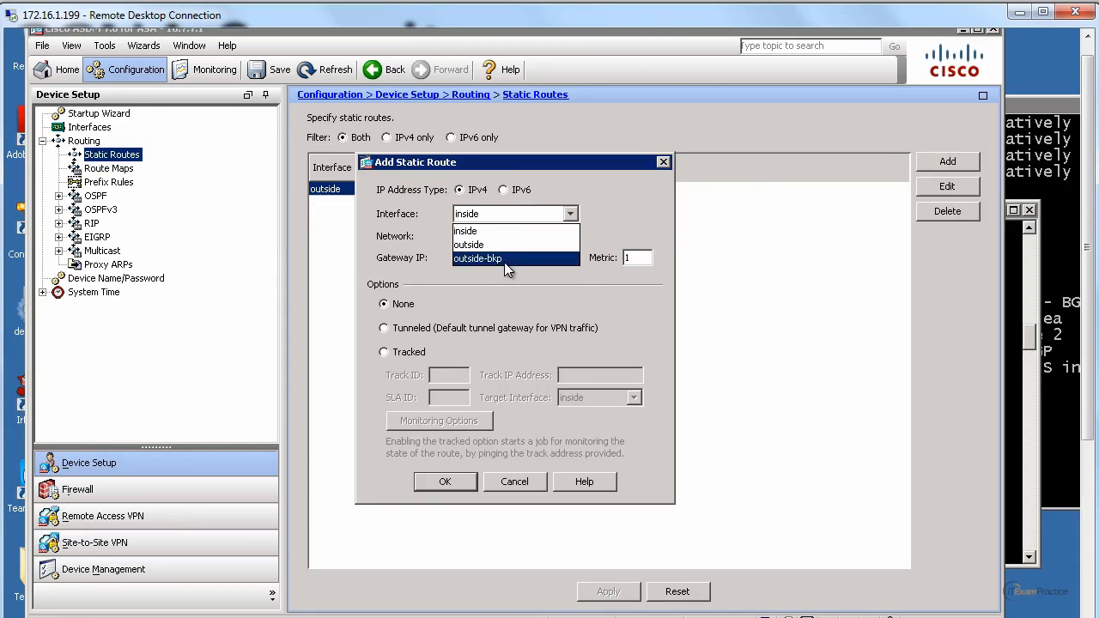
{"action": "left_click", "coordinate": [477, 257]}
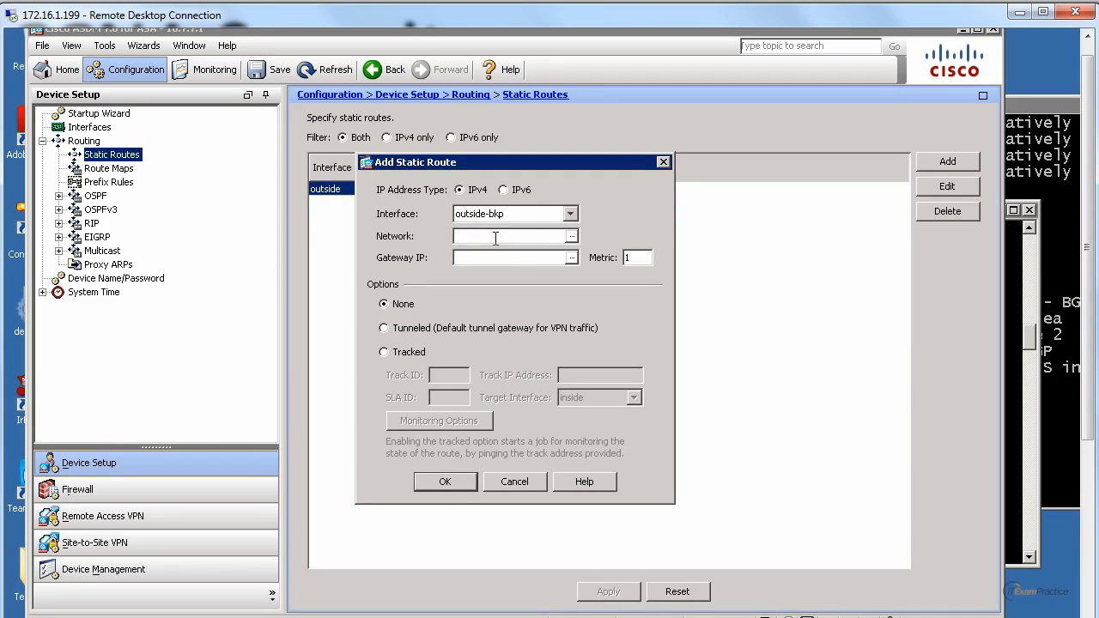
{"action": "left_click", "coordinate": [570, 237]}
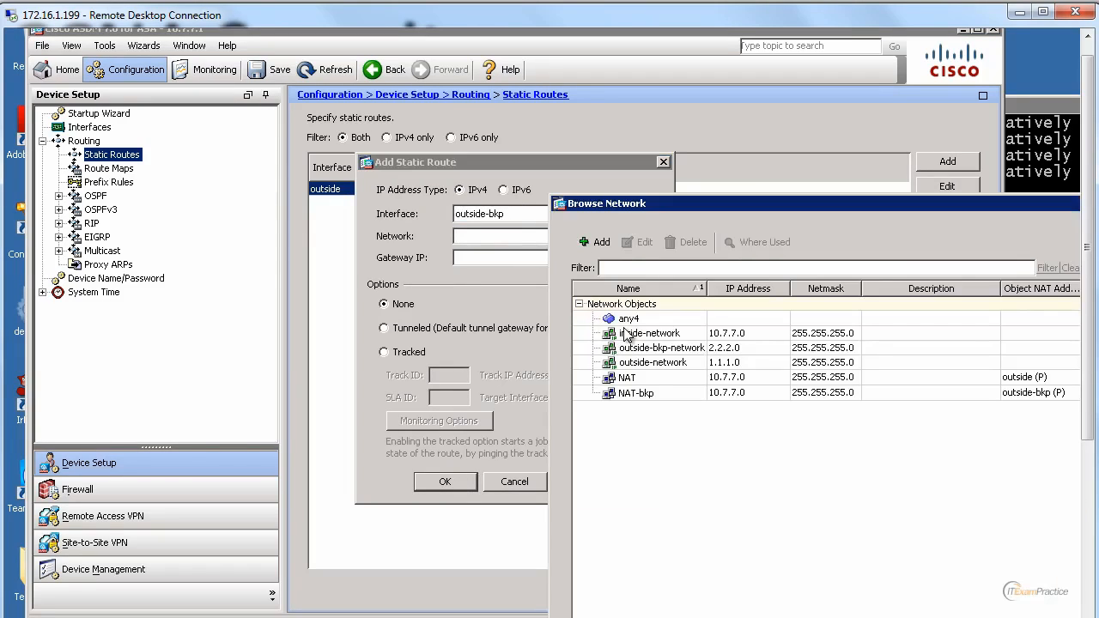
{"action": "left_click", "coordinate": [629, 318]}
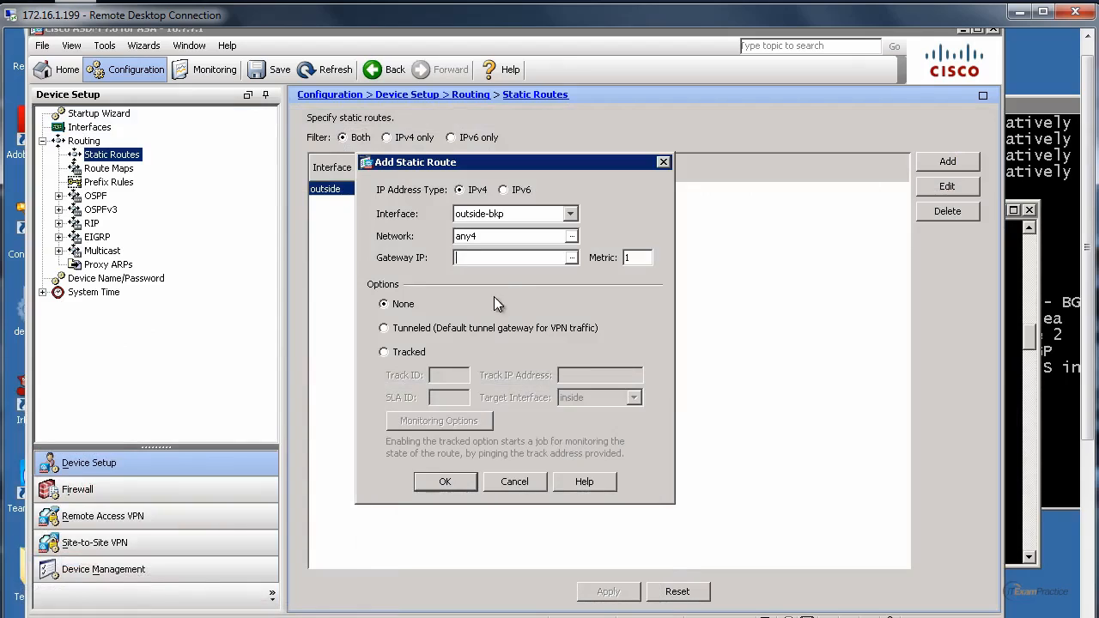
Step: Set gateway 2.2.2.1 and metric 250, then confirm the backup route
{"action": "type", "text": "2.2.2.1"}
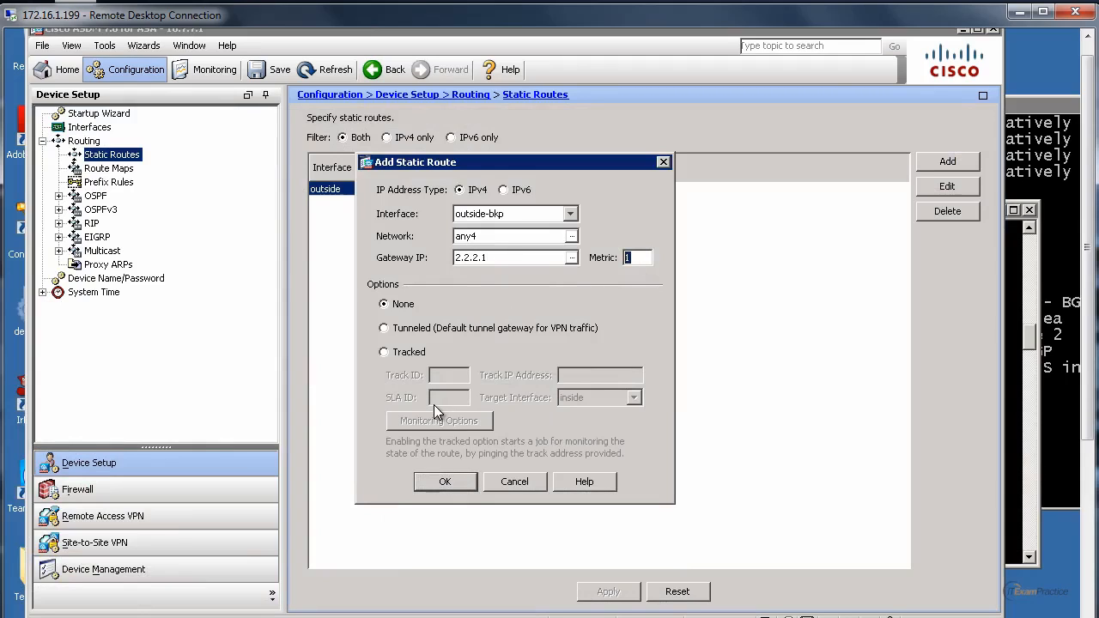
{"action": "mouse_move", "coordinate": [584, 312]}
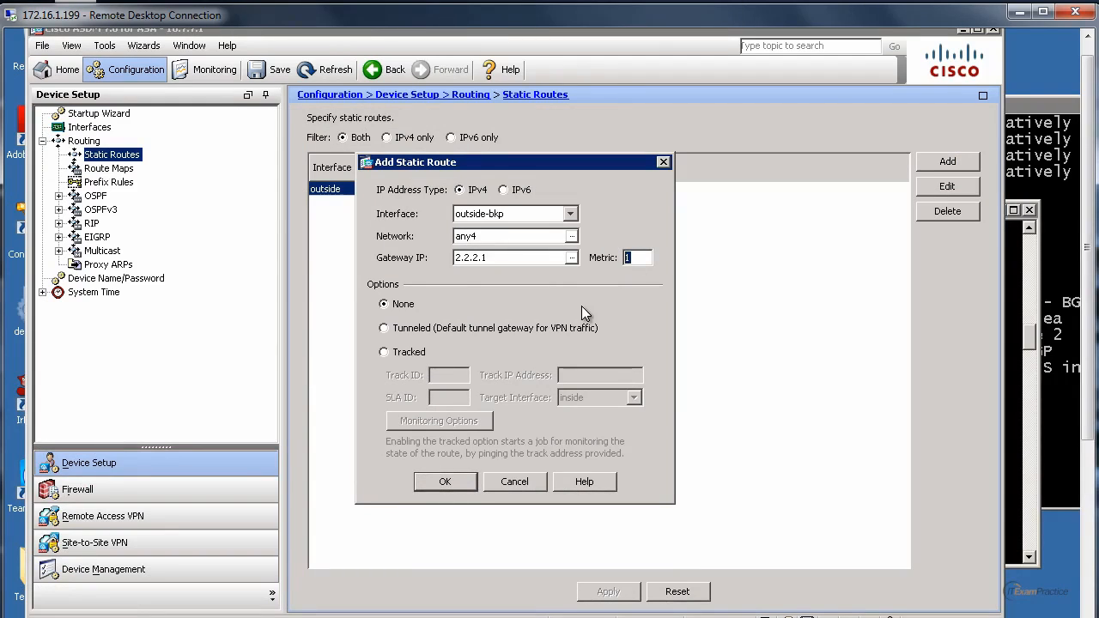
{"action": "type", "text": "250"}
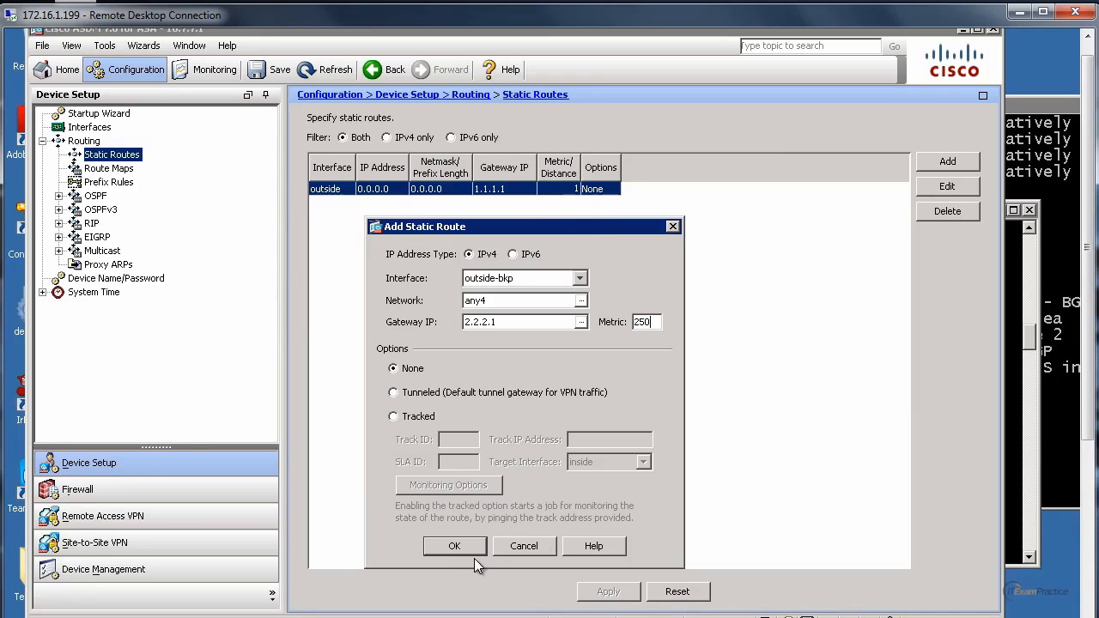
{"action": "mouse_move", "coordinate": [454, 546]}
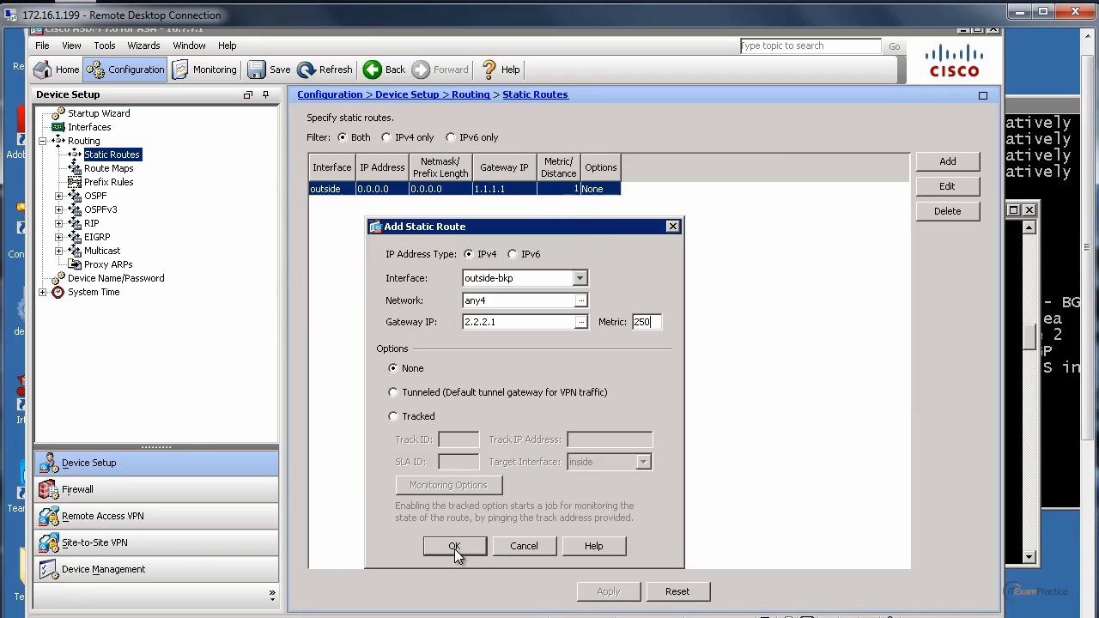
{"action": "left_click", "coordinate": [453, 546]}
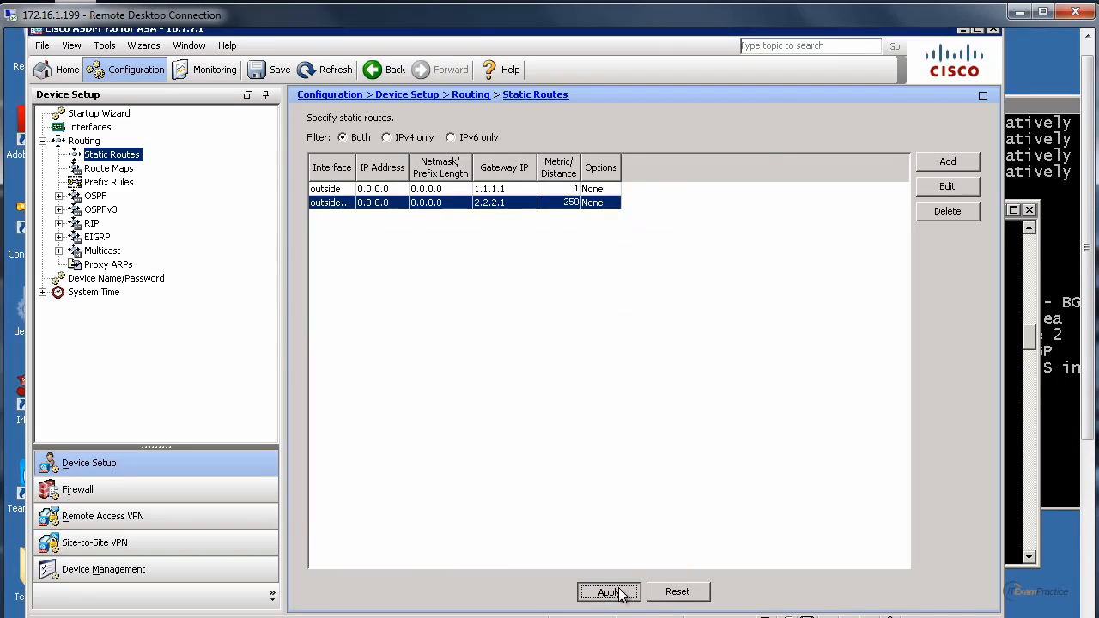
Step: Apply the new backup route to the firewall before checking the routing table
{"action": "left_click", "coordinate": [608, 591]}
{"action": "type", "text": "sh route"}
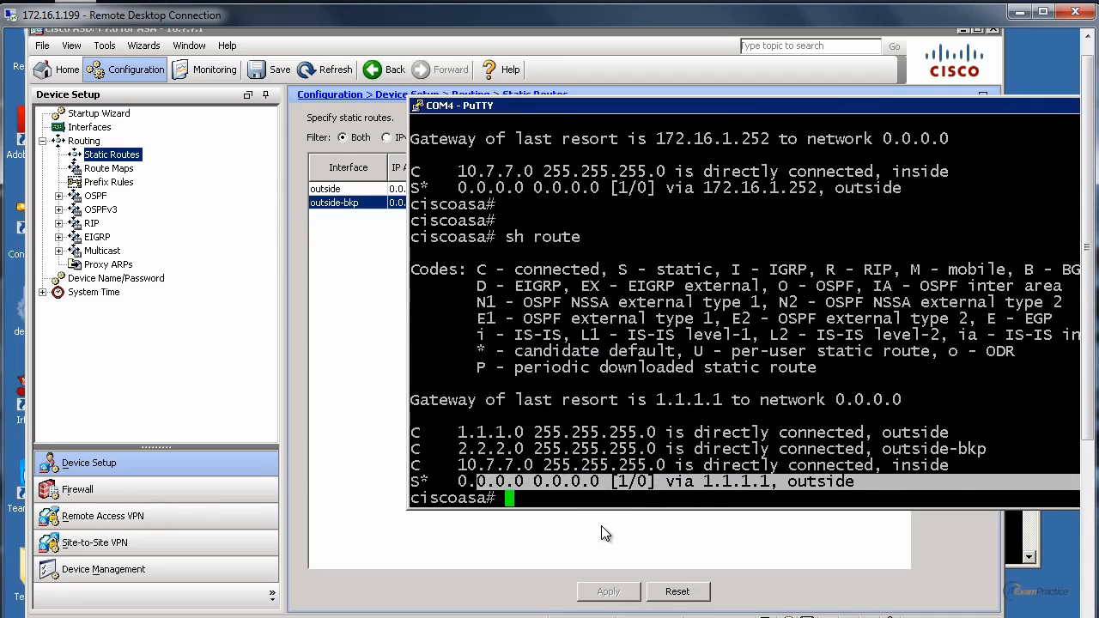
{"action": "mouse_move", "coordinate": [334, 271]}
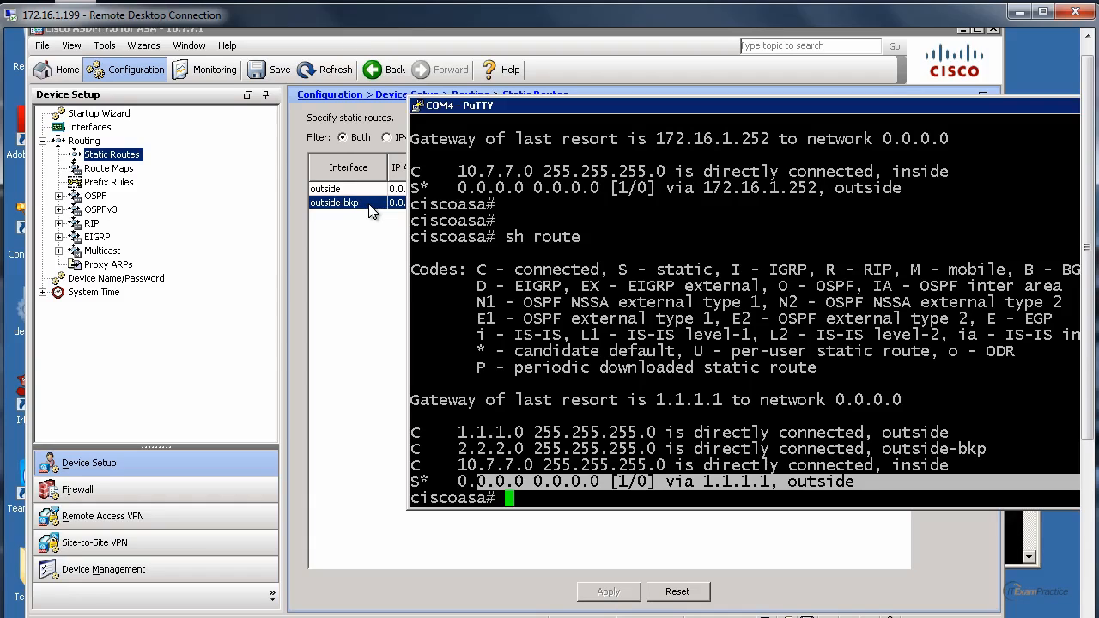
{"action": "mouse_move", "coordinate": [352, 206]}
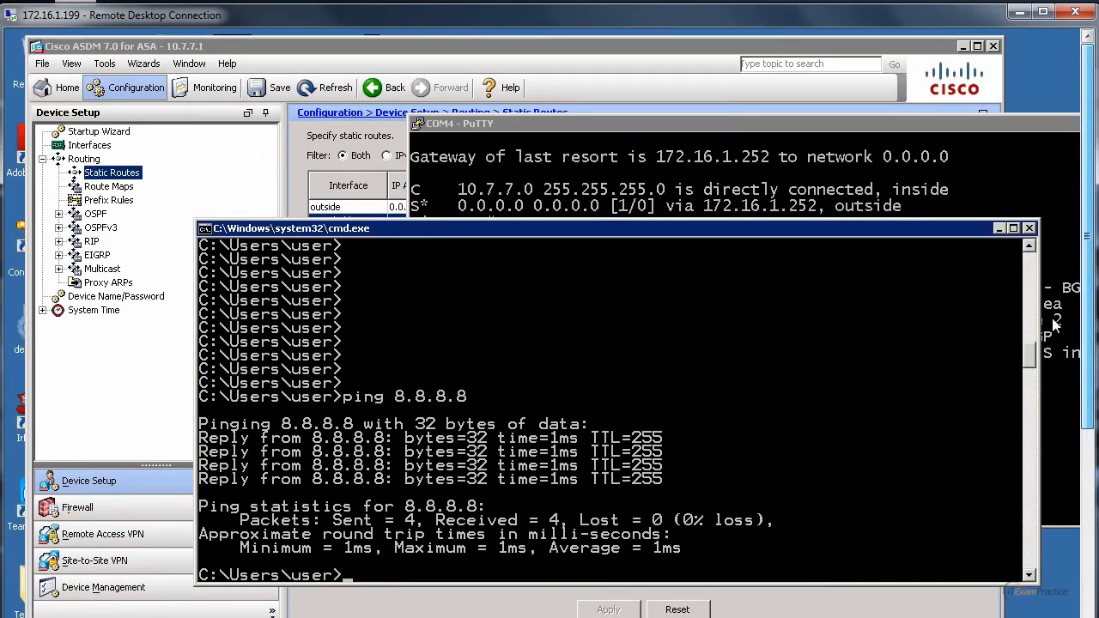
Step: Run a continuous ping to 8.8.8.8, shut Ethernet0/1 in config mode, and show the routing table
{"action": "type", "text": "ping"}
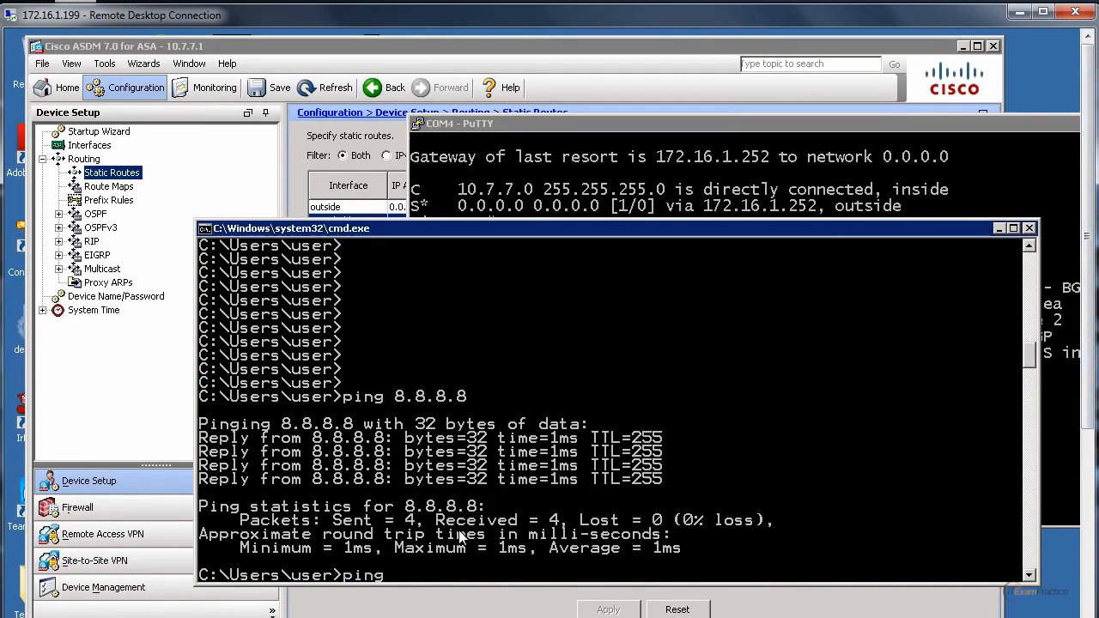
{"action": "type", "text": "8.8.8.8 -t"}
{"action": "type", "text": "sh route"}
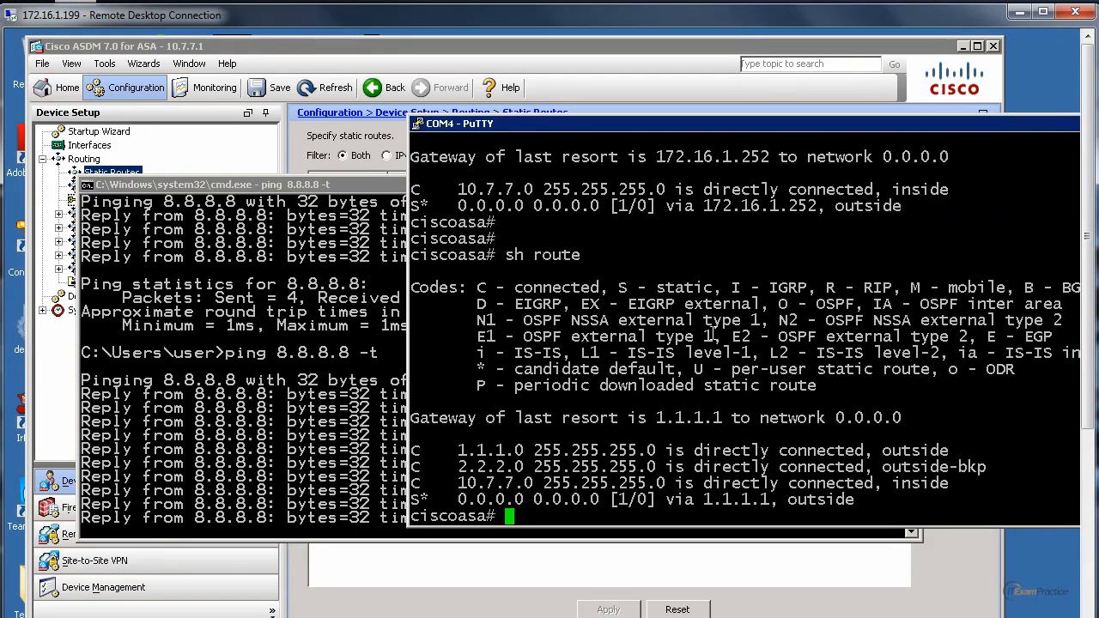
{"action": "type", "text": "conf t"}
{"action": "type", "text": "int ethernet 0/1"}
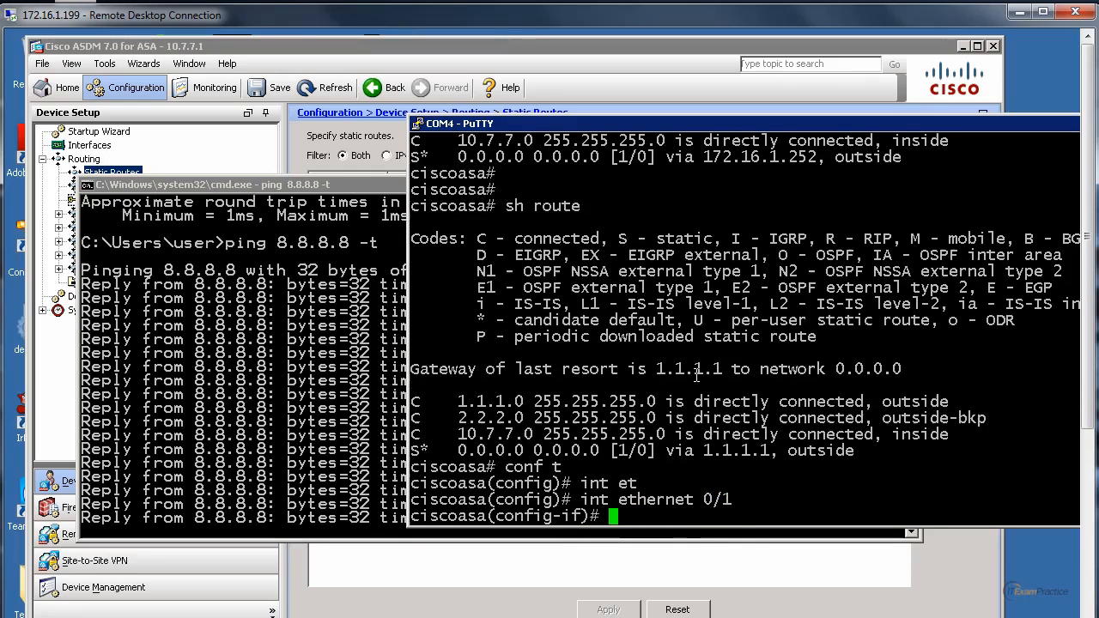
{"action": "type", "text": "shut"}
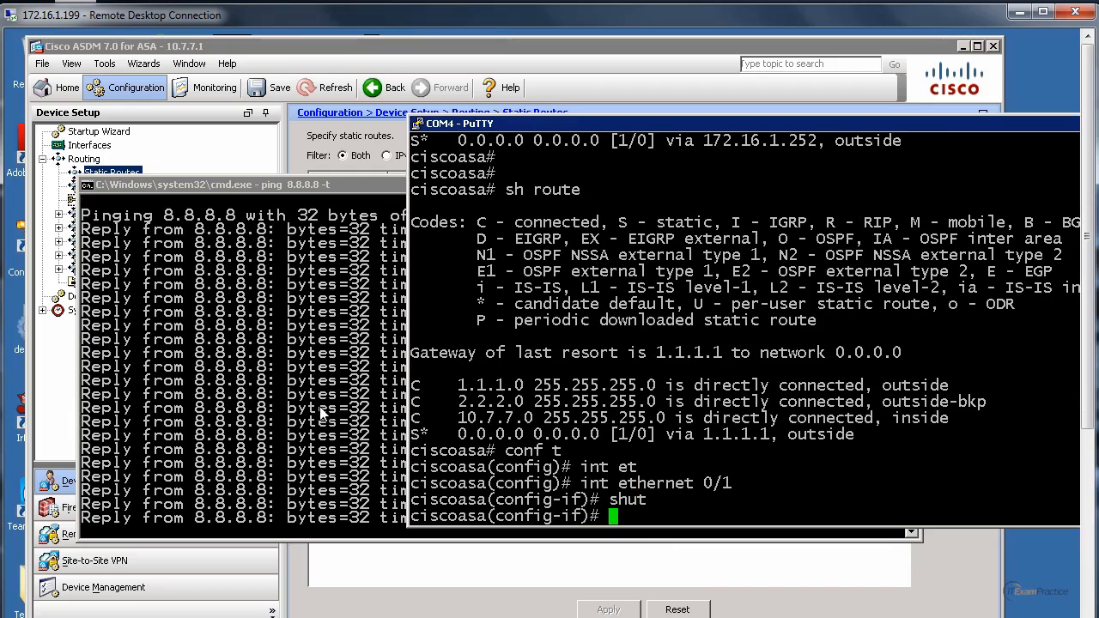
{"action": "type", "text": "sh route"}
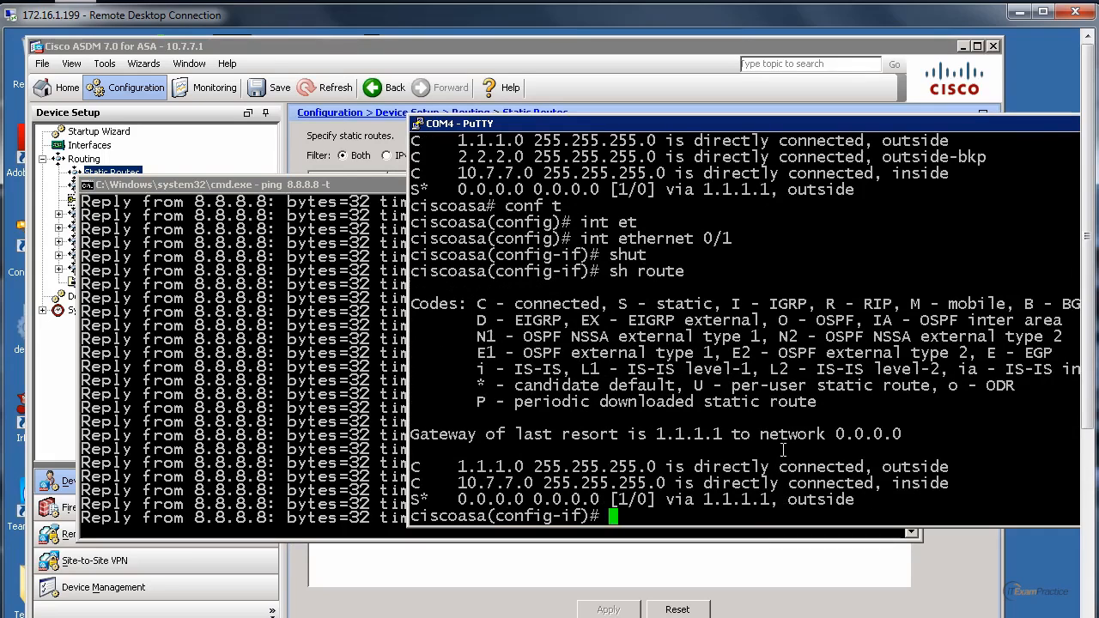
{"action": "scroll", "scroll_direction": "down", "scroll_amount": 3}
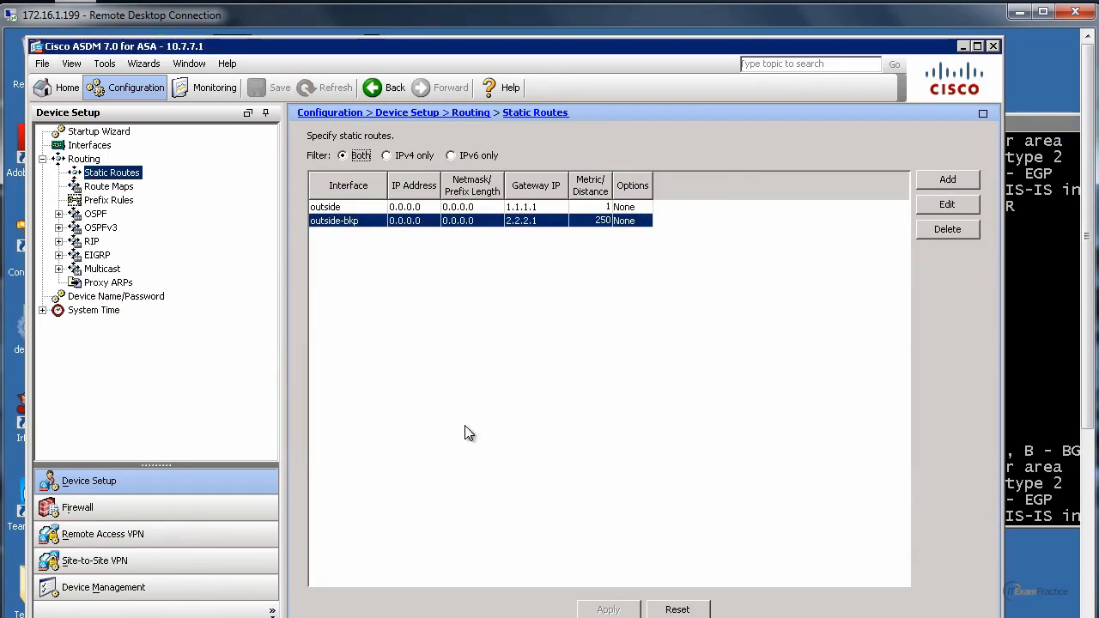
Step: Refresh the device configuration and show the Interfaces list with Ethernet0/1 enabled
{"action": "left_click", "coordinate": [333, 88]}
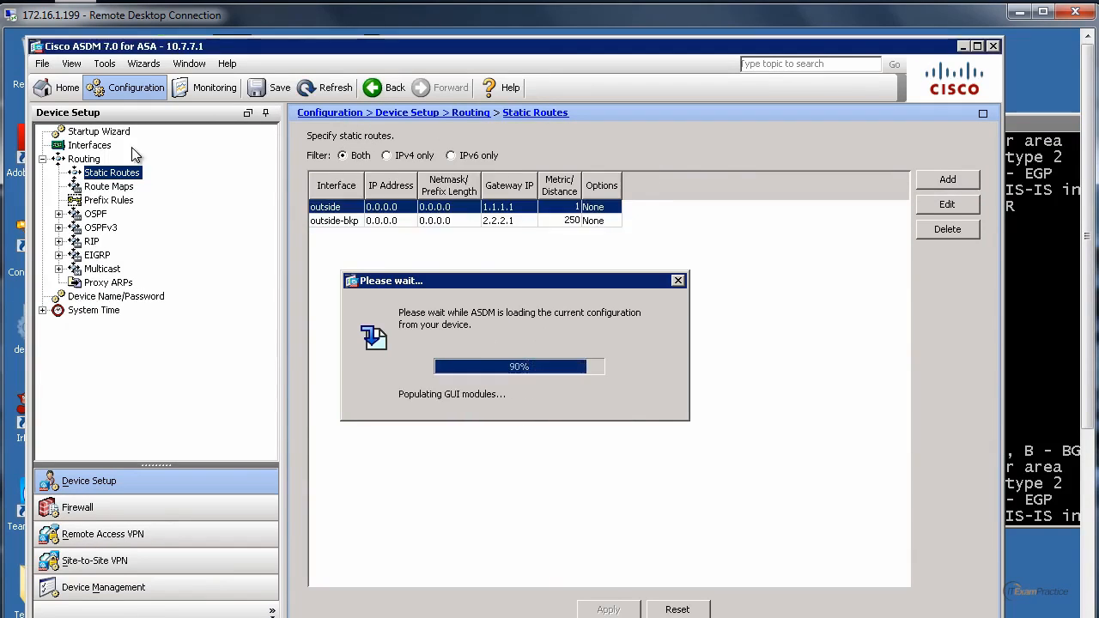
{"action": "left_click", "coordinate": [89, 145]}
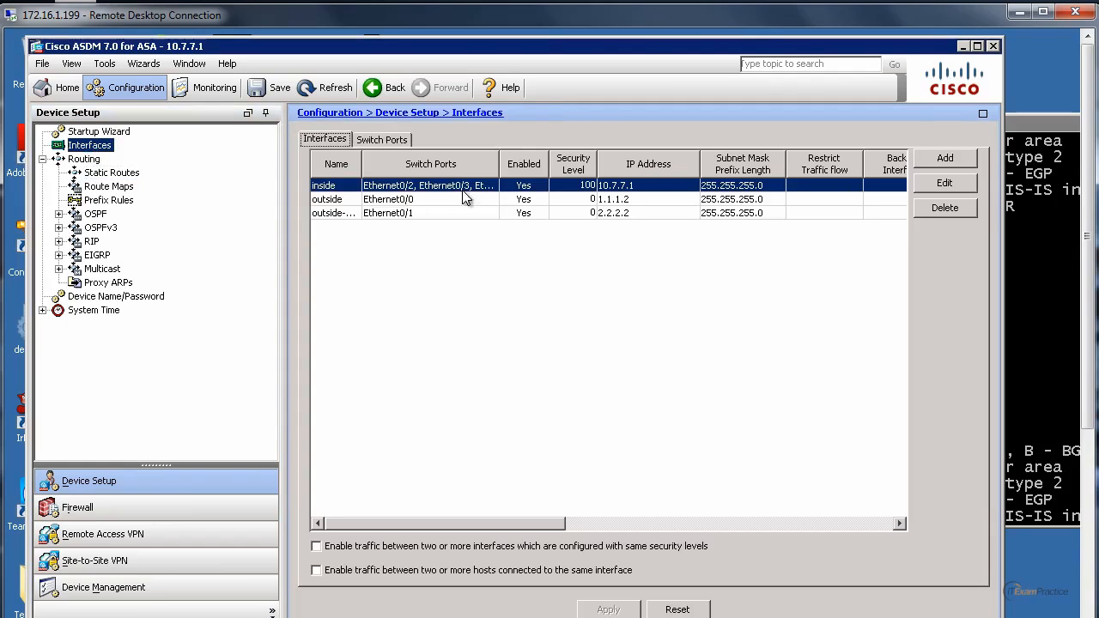
{"action": "mouse_move", "coordinate": [426, 206]}
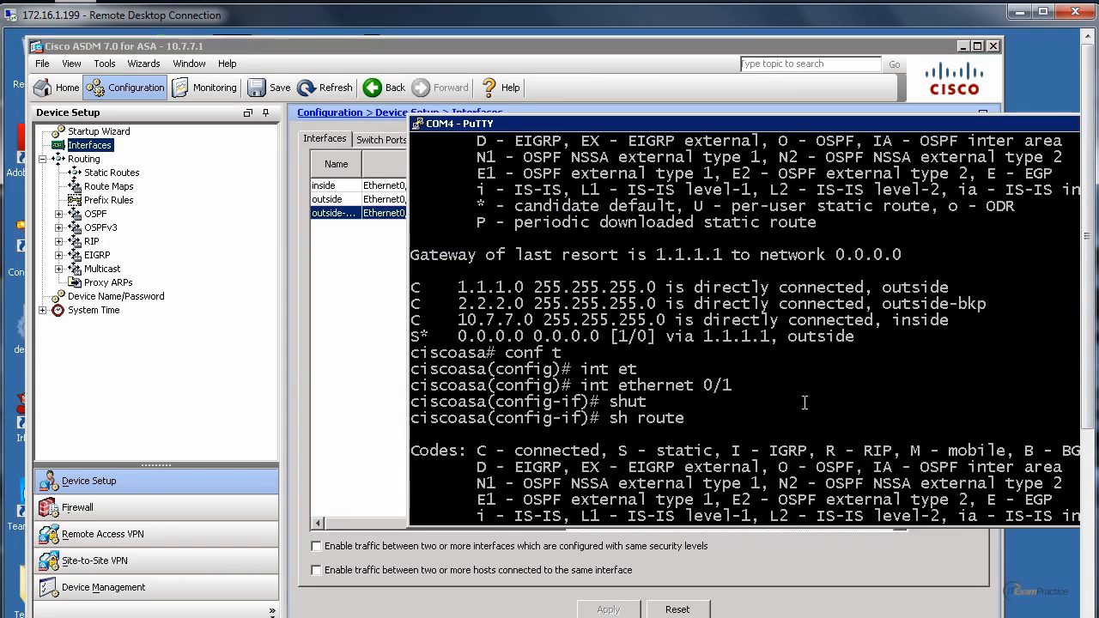
Step: Re-enable Ethernet0/1, shut e0/0, and show the route failing over to 2.2.2.1
{"action": "type", "text": "no shut"}
{"action": "type", "text": "int"}
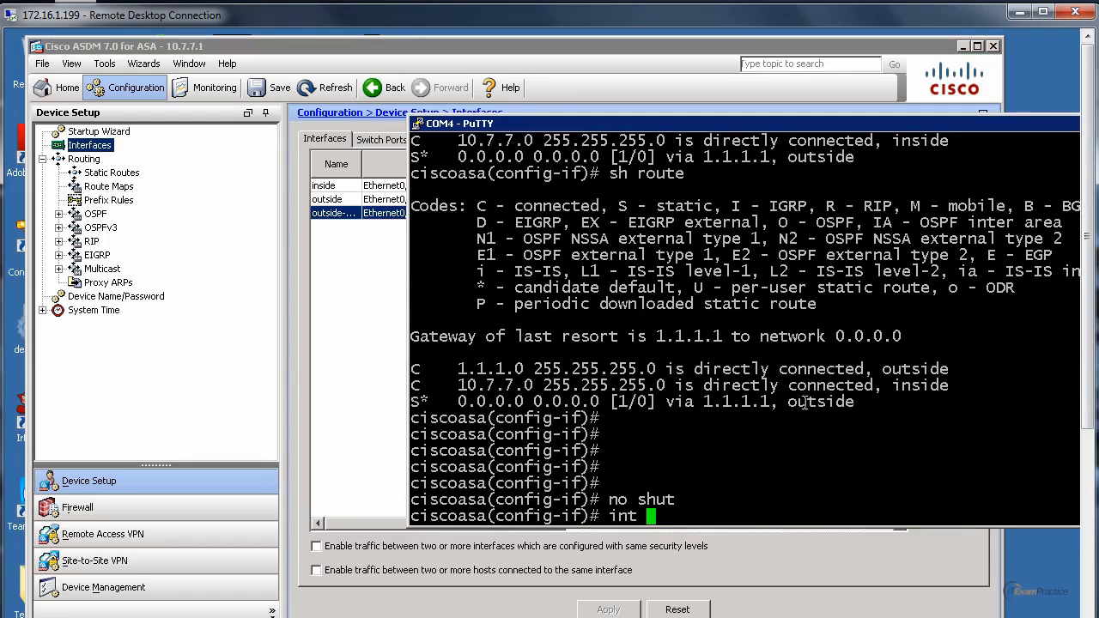
{"action": "type", "text": "e0/0"}
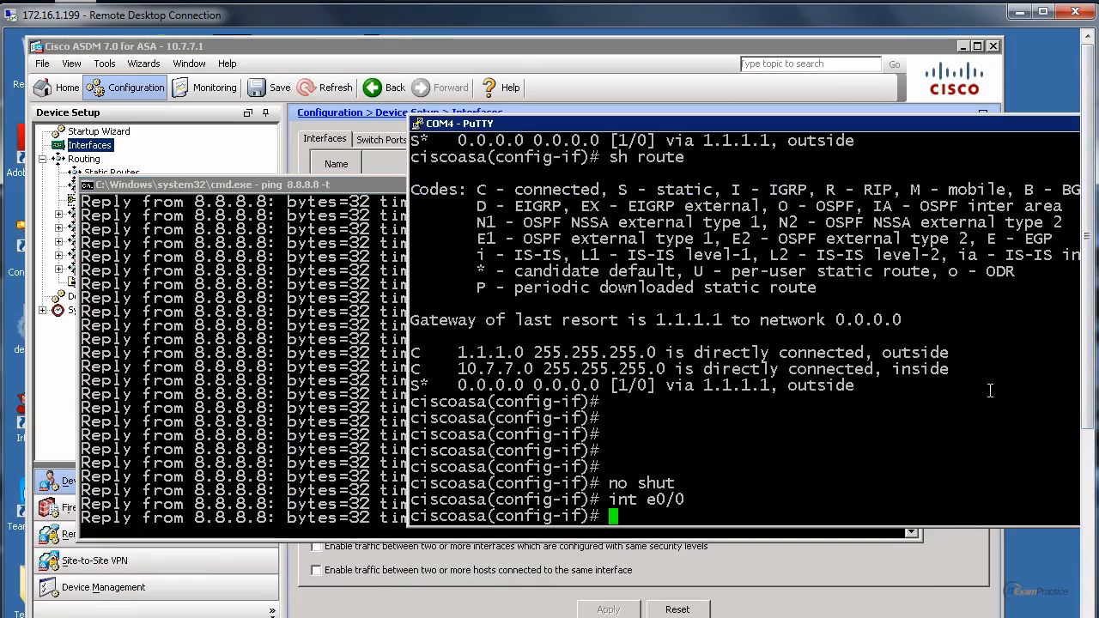
{"action": "type", "text": "shut"}
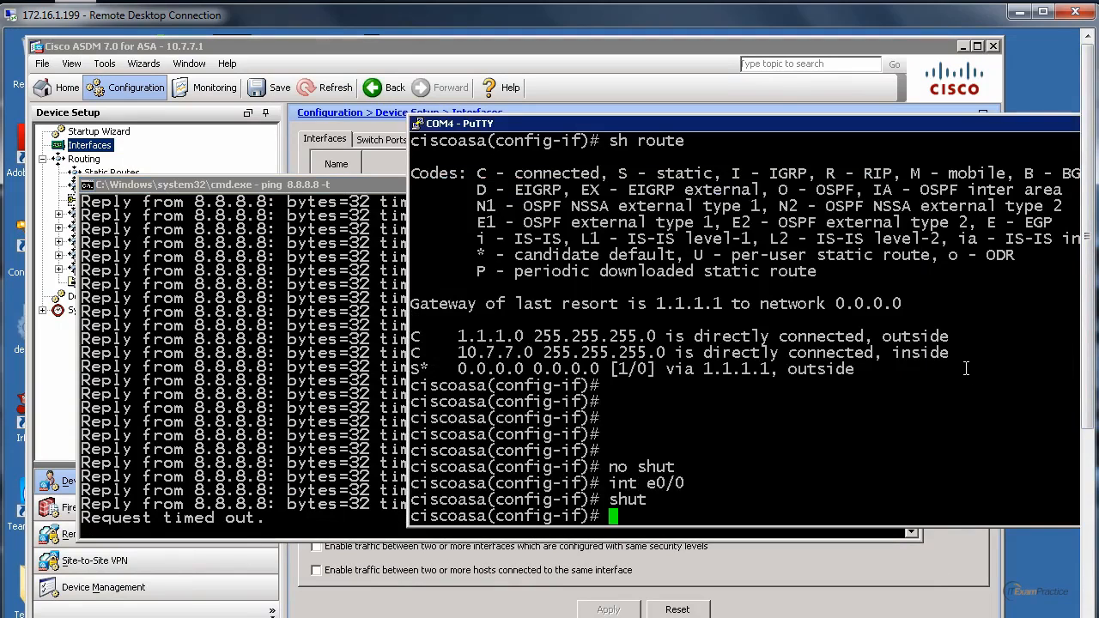
{"action": "type", "text": "sh route"}
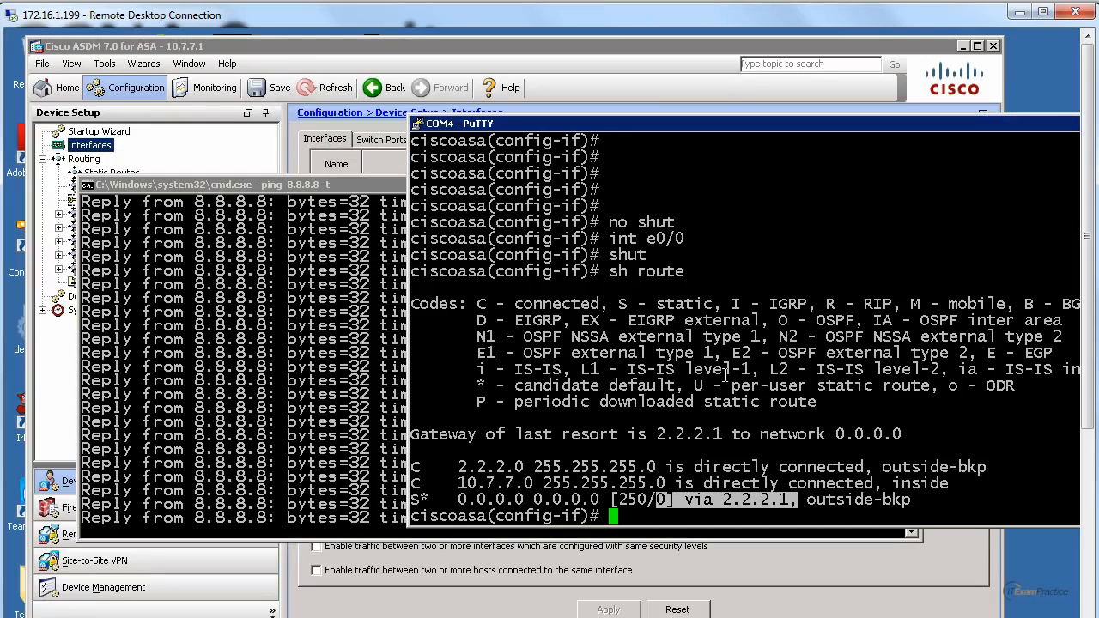
Step: Bring e0/0 back up with no shut and show the routing table again
{"action": "type", "text": "no shu"}
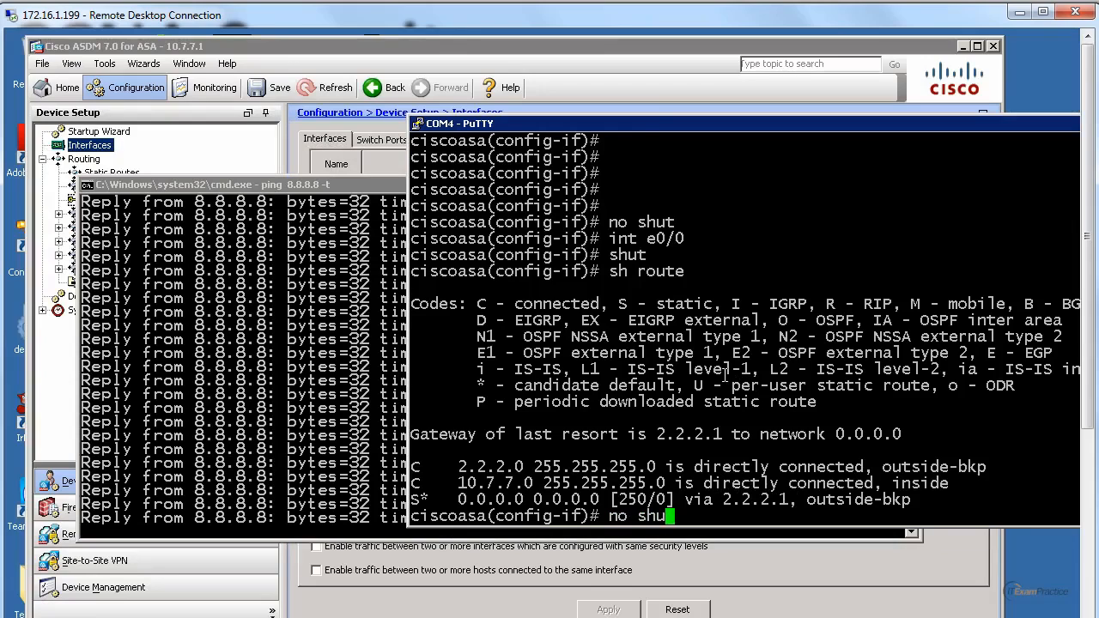
{"action": "key", "text": "enter"}
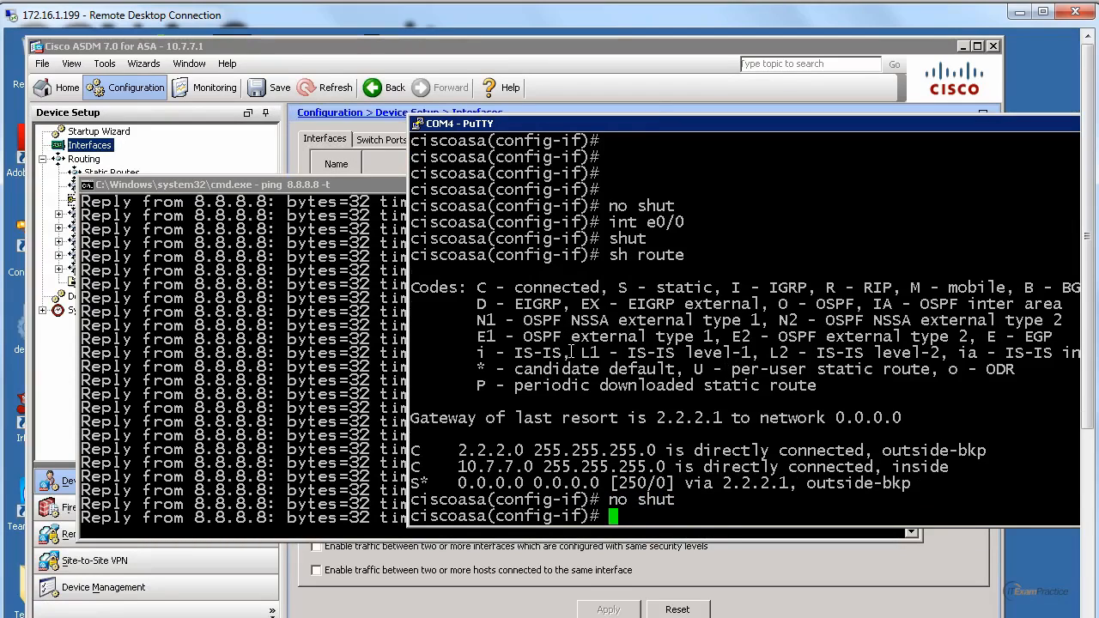
{"action": "type", "text": "sh ro"}
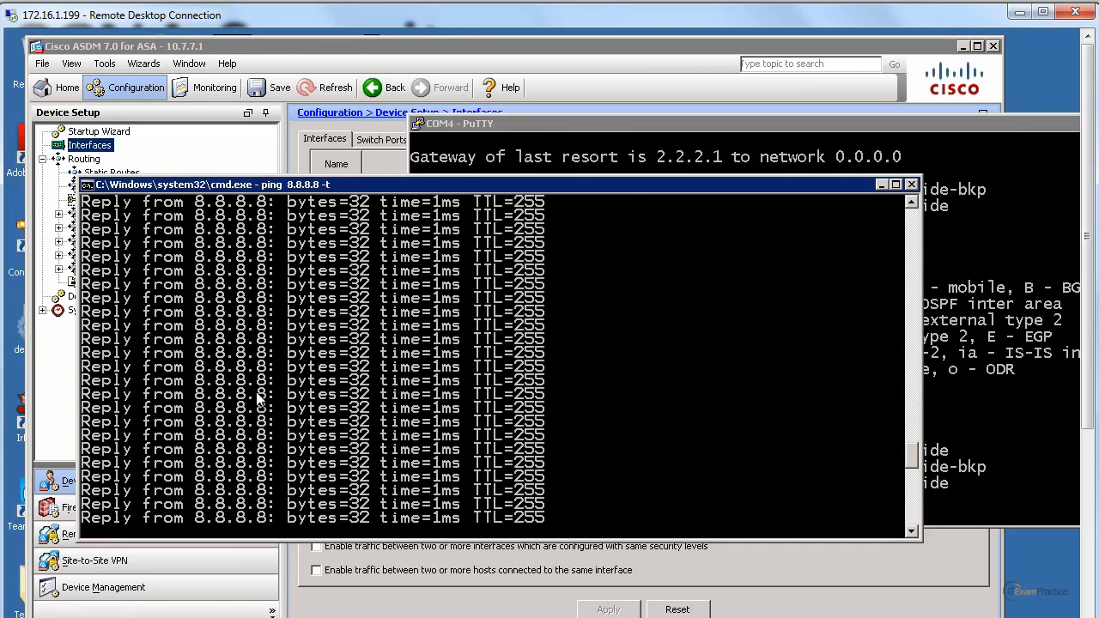
{"action": "mouse_move", "coordinate": [273, 412]}
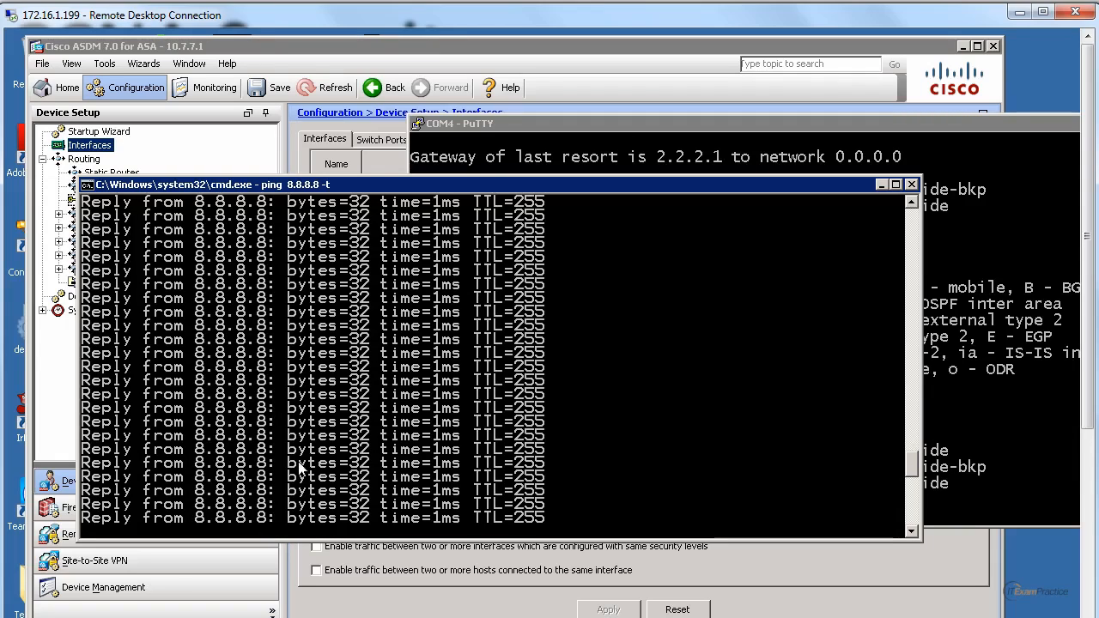
{"action": "mouse_move", "coordinate": [376, 498]}
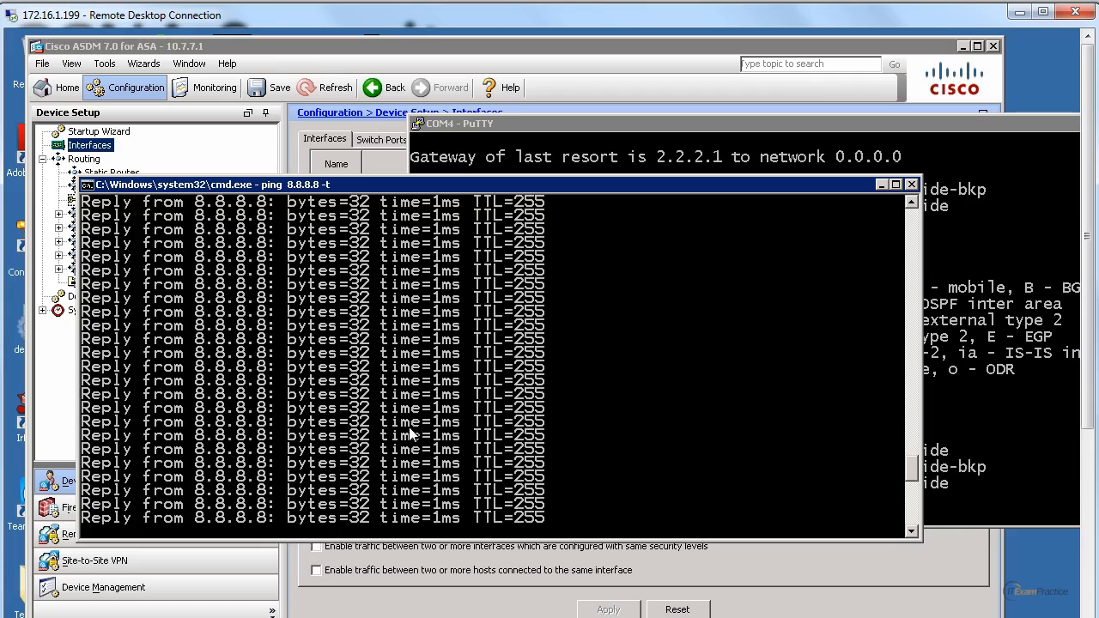
{"action": "mouse_move", "coordinate": [416, 429]}
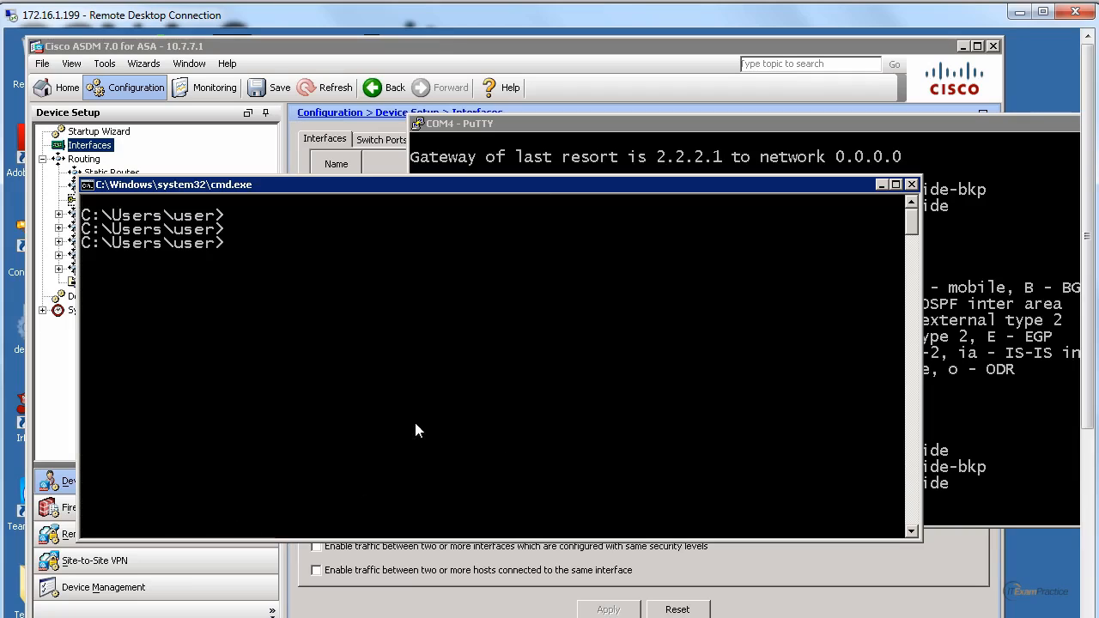
Step: Run 'ping 8.8.8.8 -t' again in Command Prompt
{"action": "type", "text": "ping 8.8.8.8 -t"}
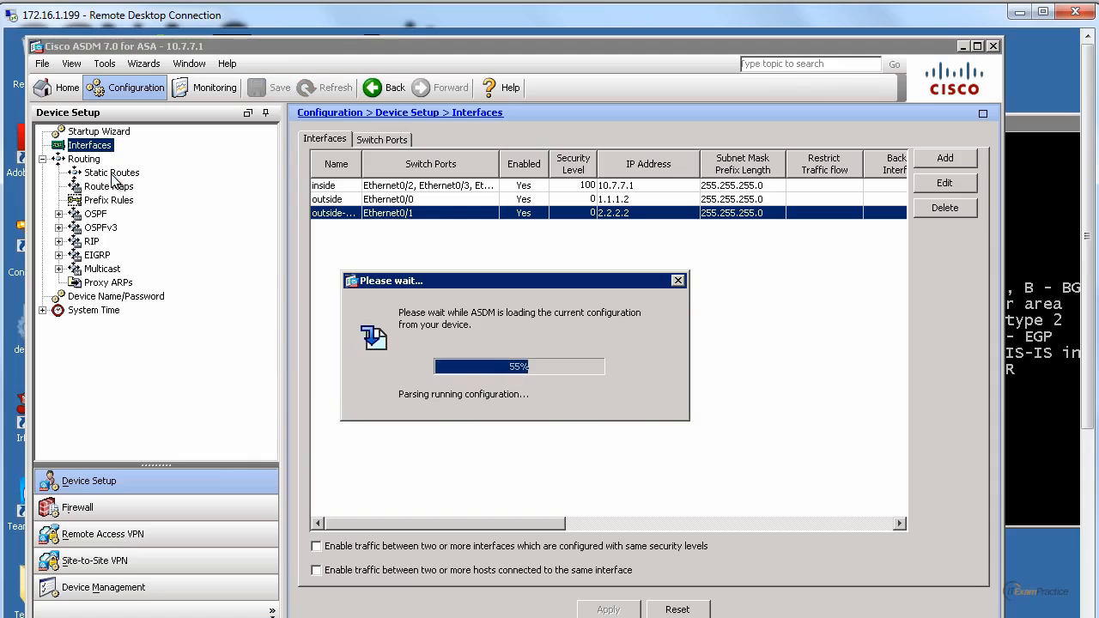
Step: Edit the 1.1.1.1 default route as Tracked, pinging 8.8.8.8 from the outside interface
{"action": "left_click", "coordinate": [110, 172]}
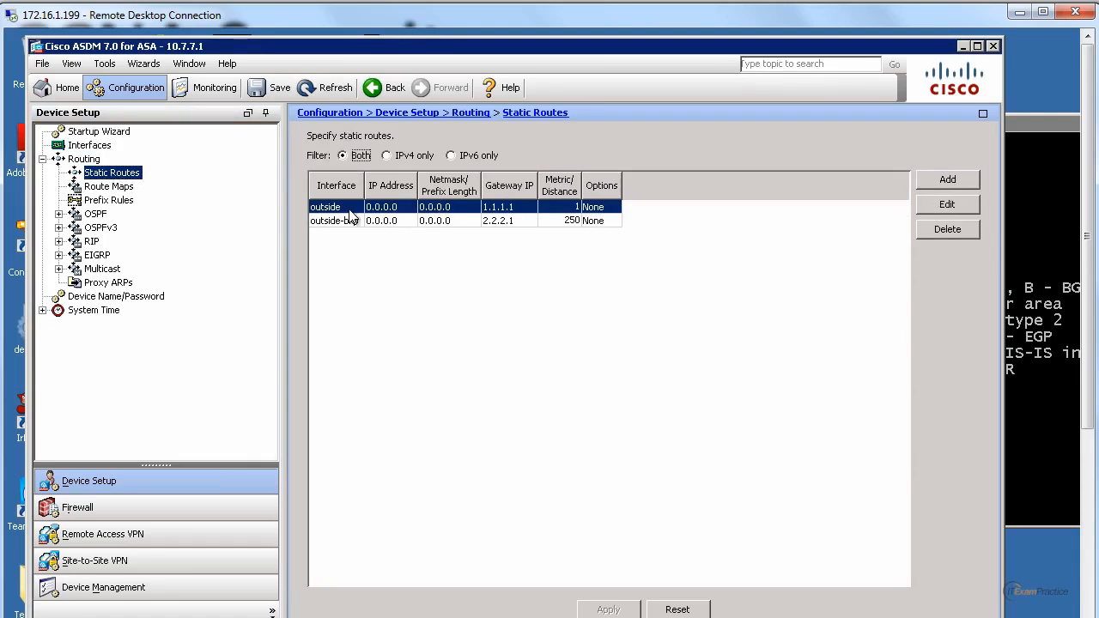
{"action": "mouse_move", "coordinate": [343, 220]}
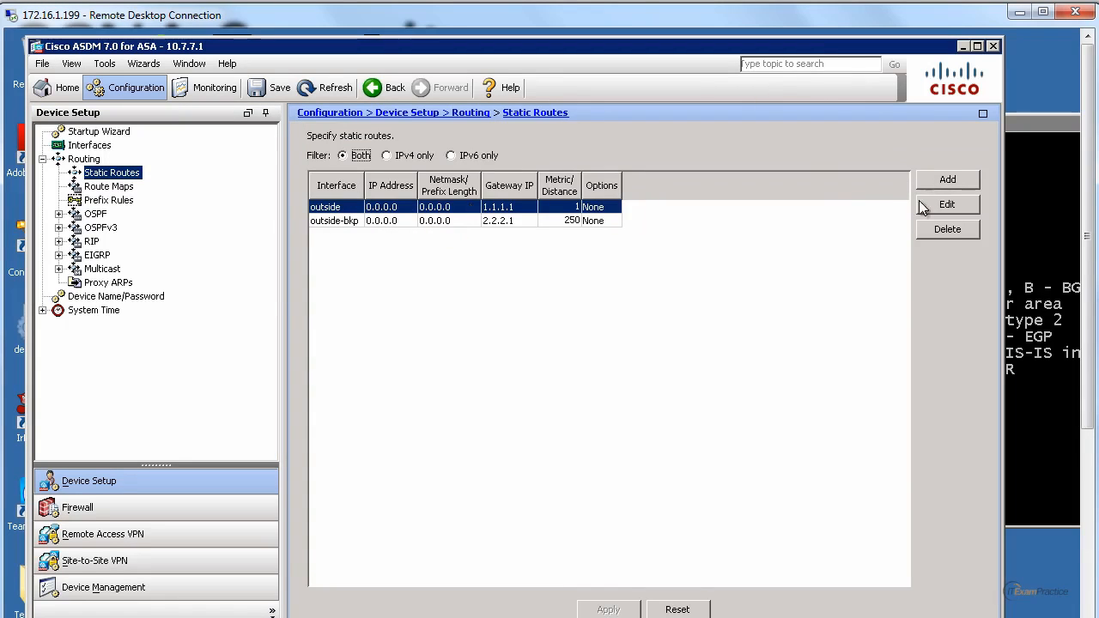
{"action": "left_click", "coordinate": [948, 204]}
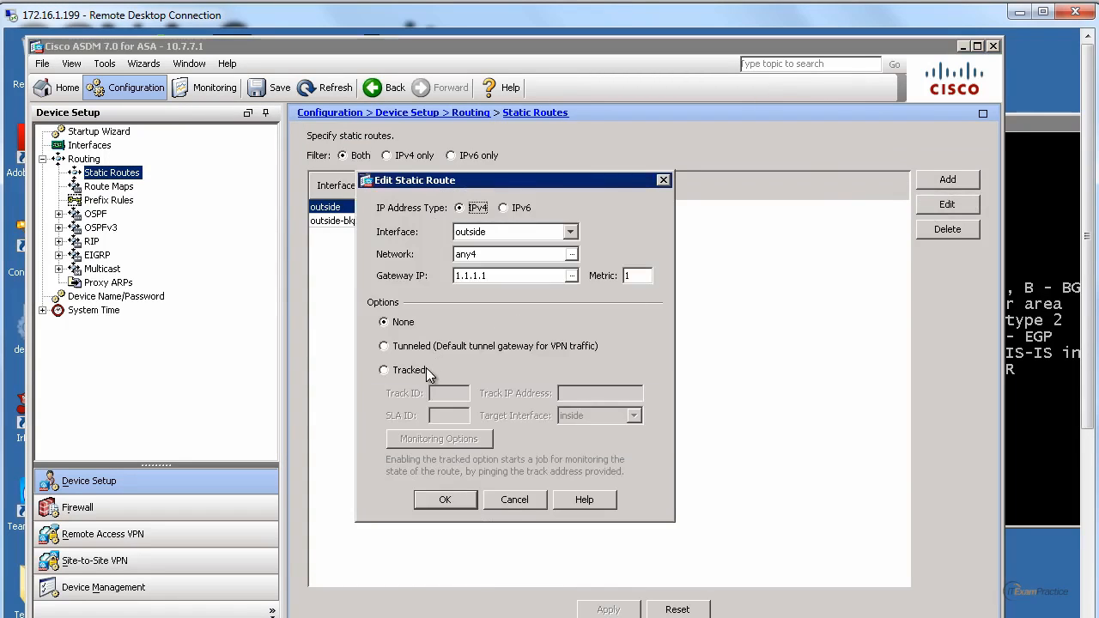
{"action": "left_click", "coordinate": [385, 370]}
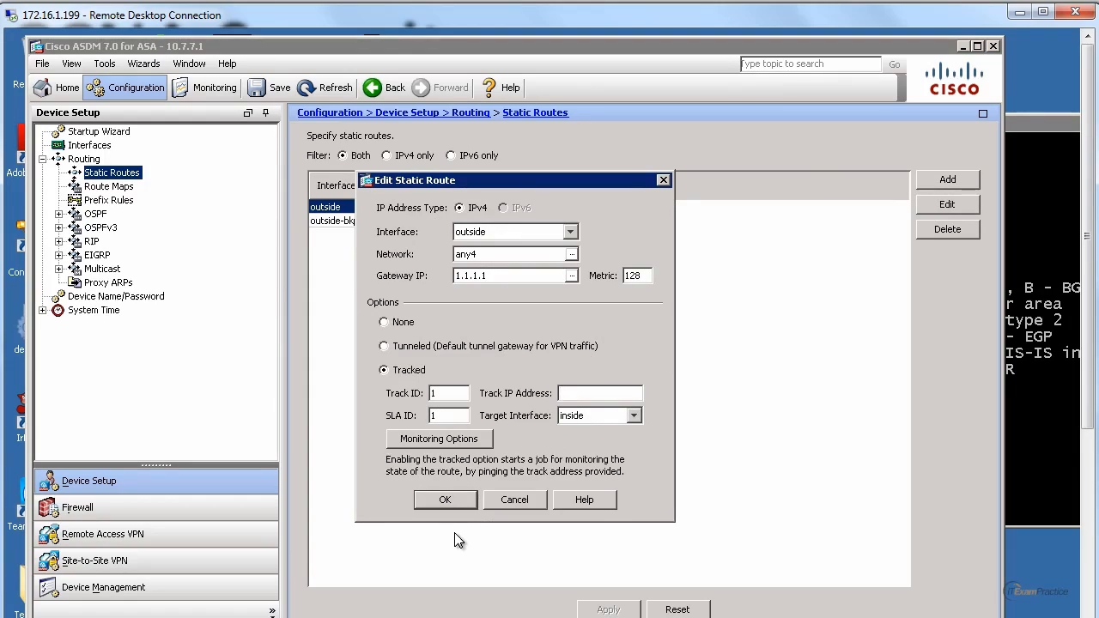
{"action": "type", "text": "8.8.8.8"}
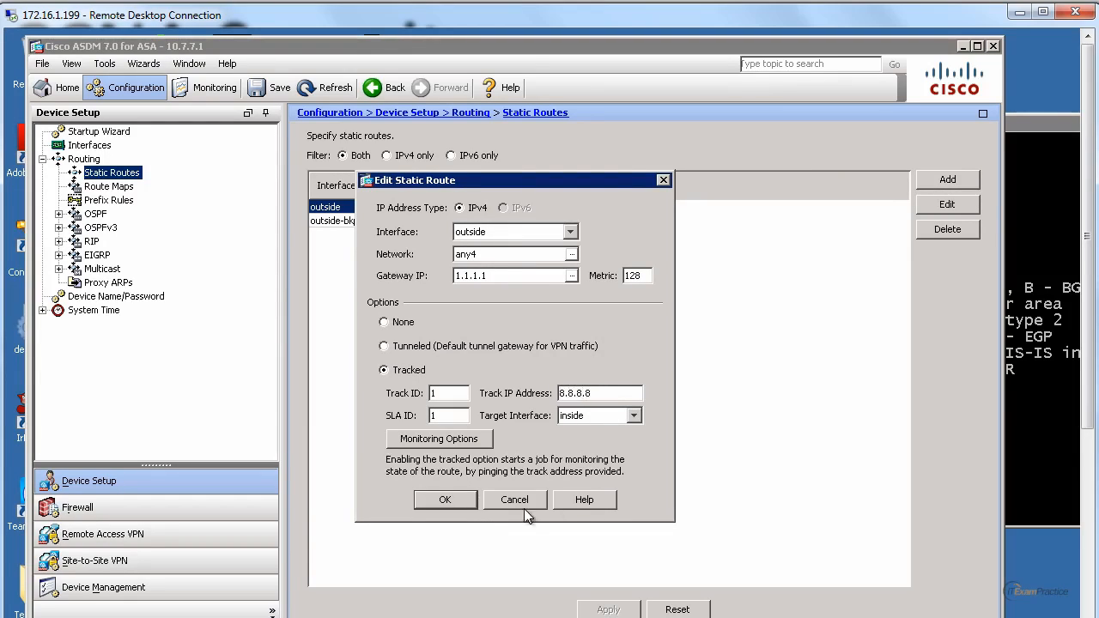
{"action": "left_click", "coordinate": [634, 414]}
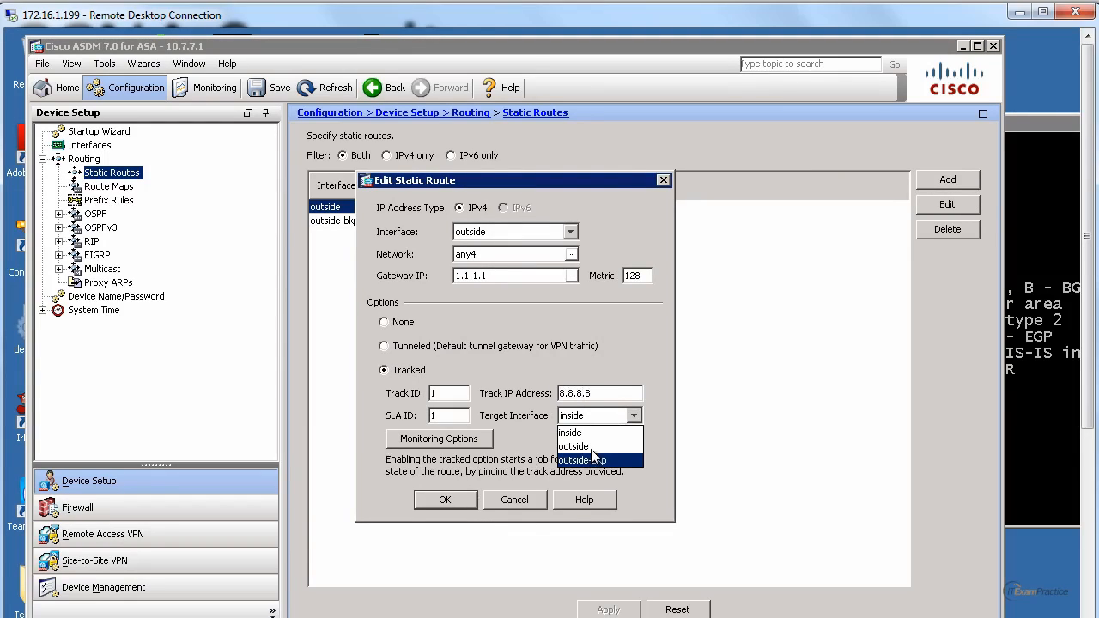
{"action": "left_click", "coordinate": [574, 446]}
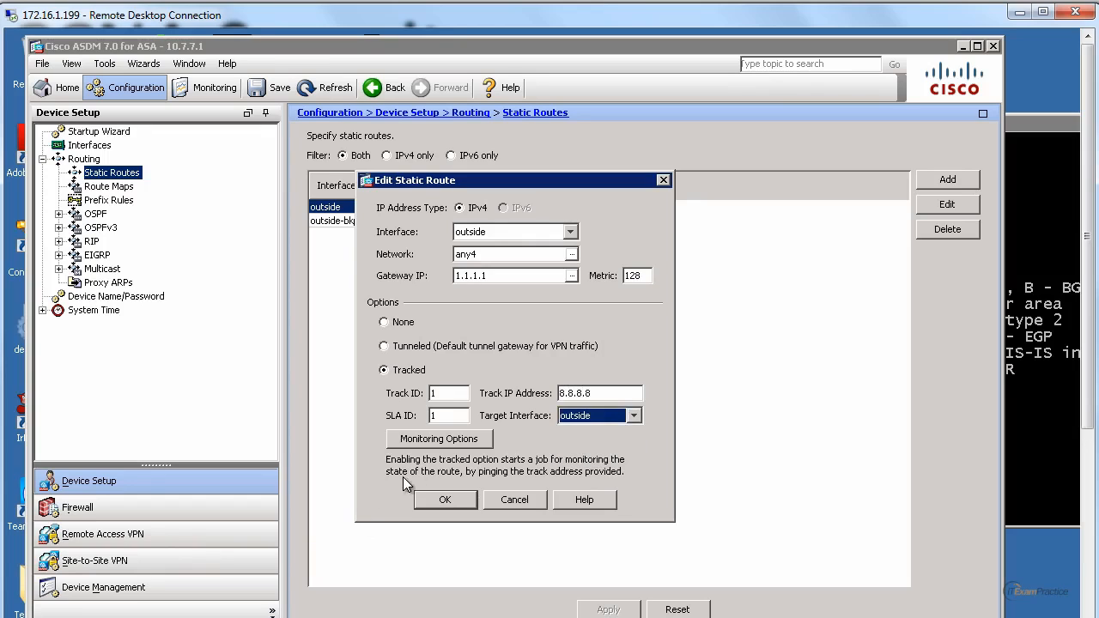
Step: Set the monitoring frequency to 10 seconds and save the tracked route
{"action": "left_click", "coordinate": [440, 438]}
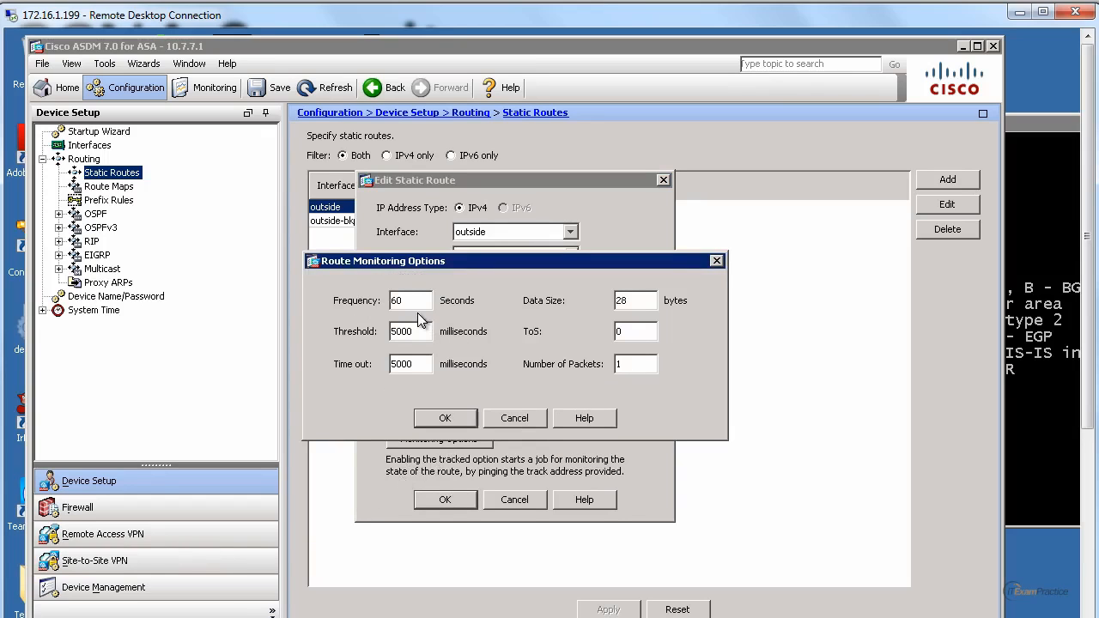
{"action": "type", "text": "1"}
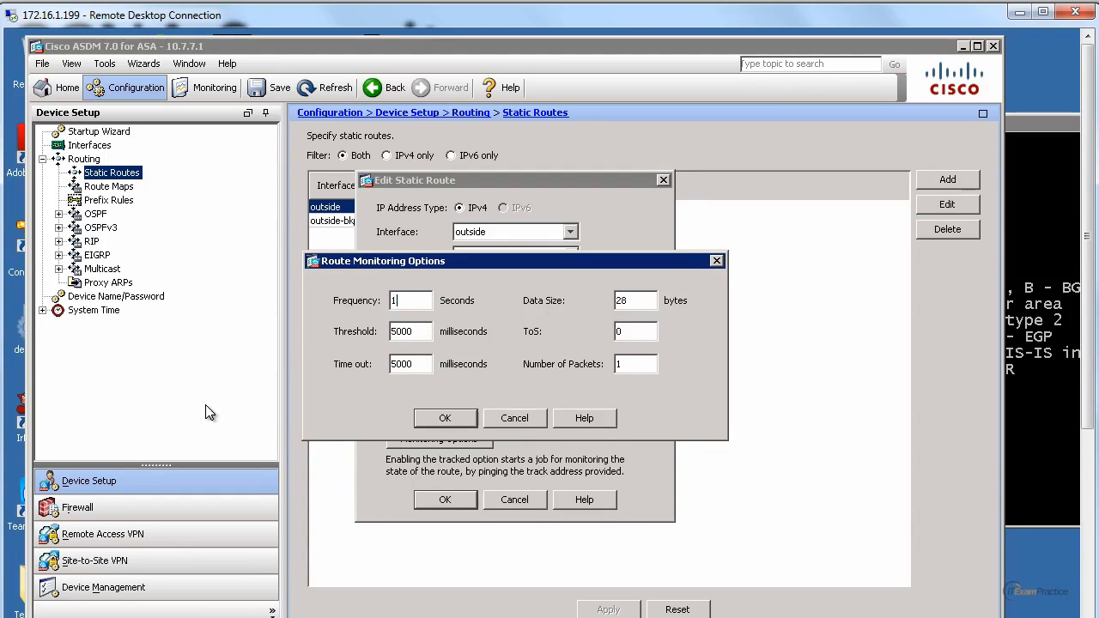
{"action": "type", "text": "0"}
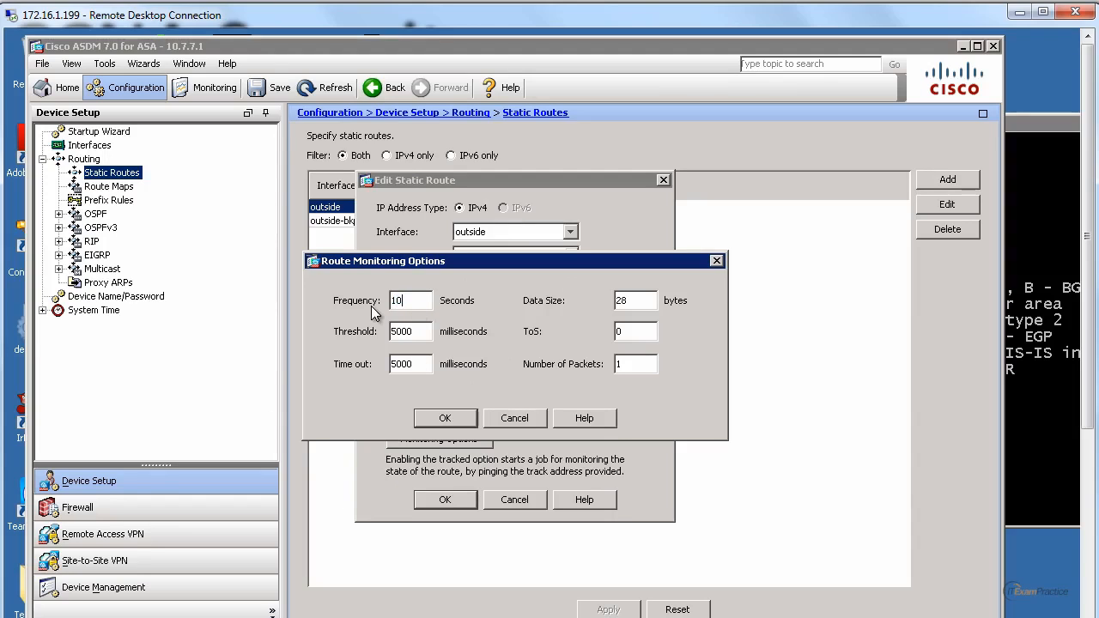
{"action": "mouse_move", "coordinate": [482, 306]}
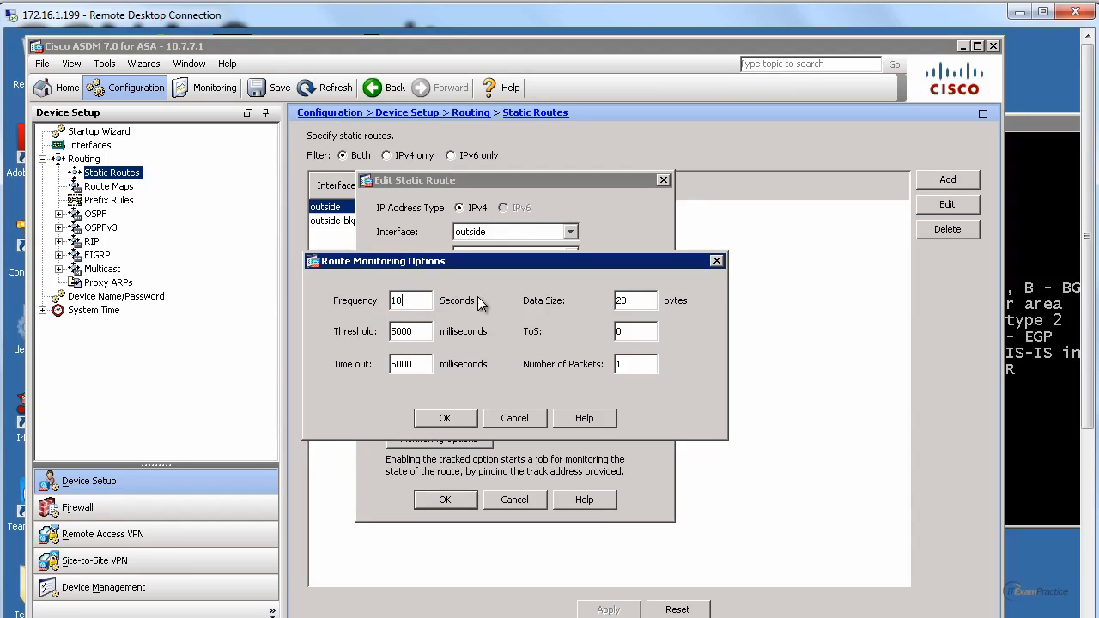
{"action": "mouse_move", "coordinate": [490, 402]}
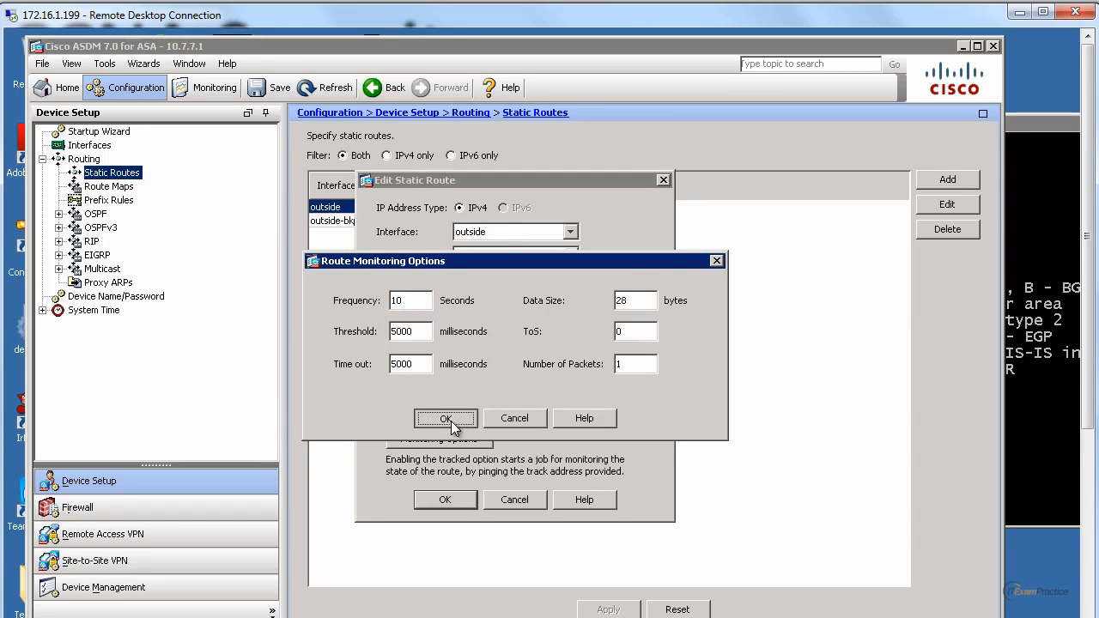
{"action": "left_click", "coordinate": [445, 419]}
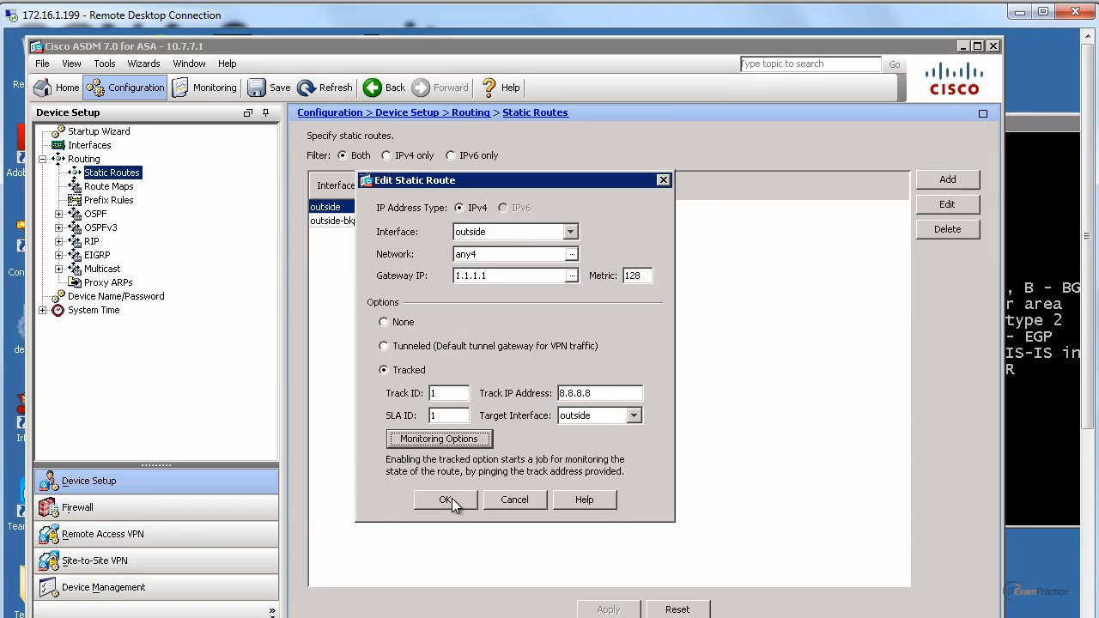
{"action": "left_click", "coordinate": [446, 500]}
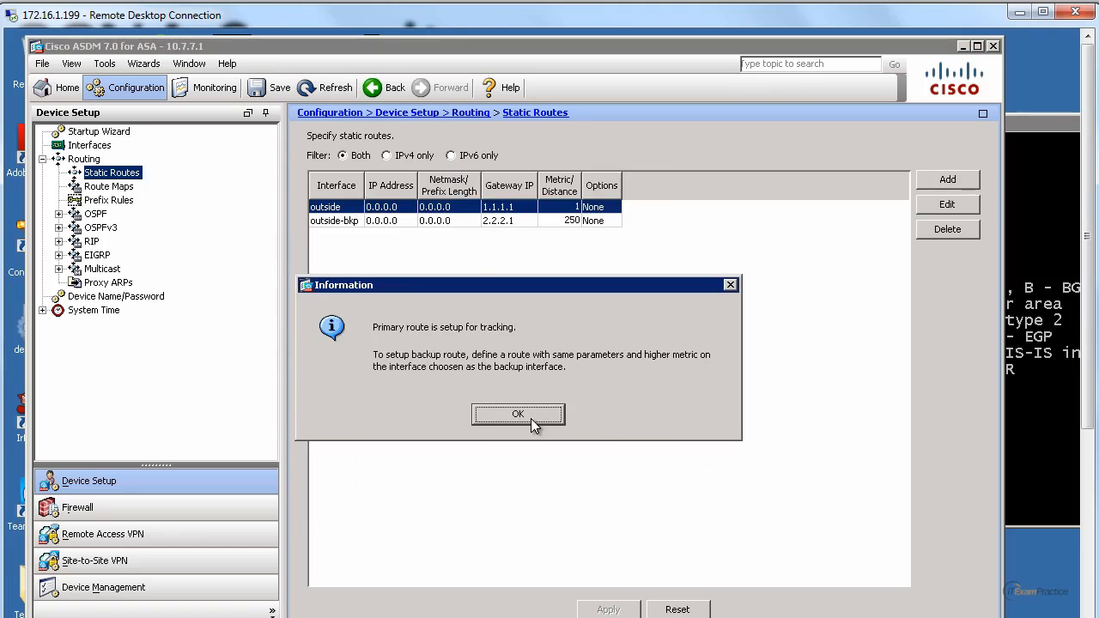
Step: Acknowledge the tracking notice and send the SLA monitor commands to the ASA
{"action": "left_click", "coordinate": [517, 414]}
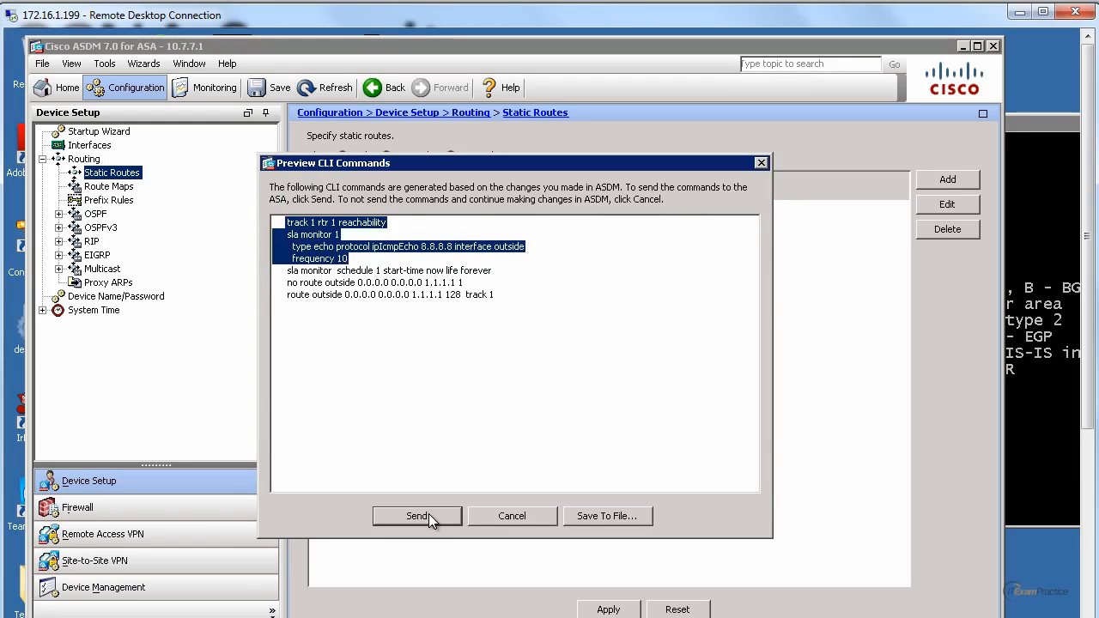
{"action": "left_click", "coordinate": [417, 515]}
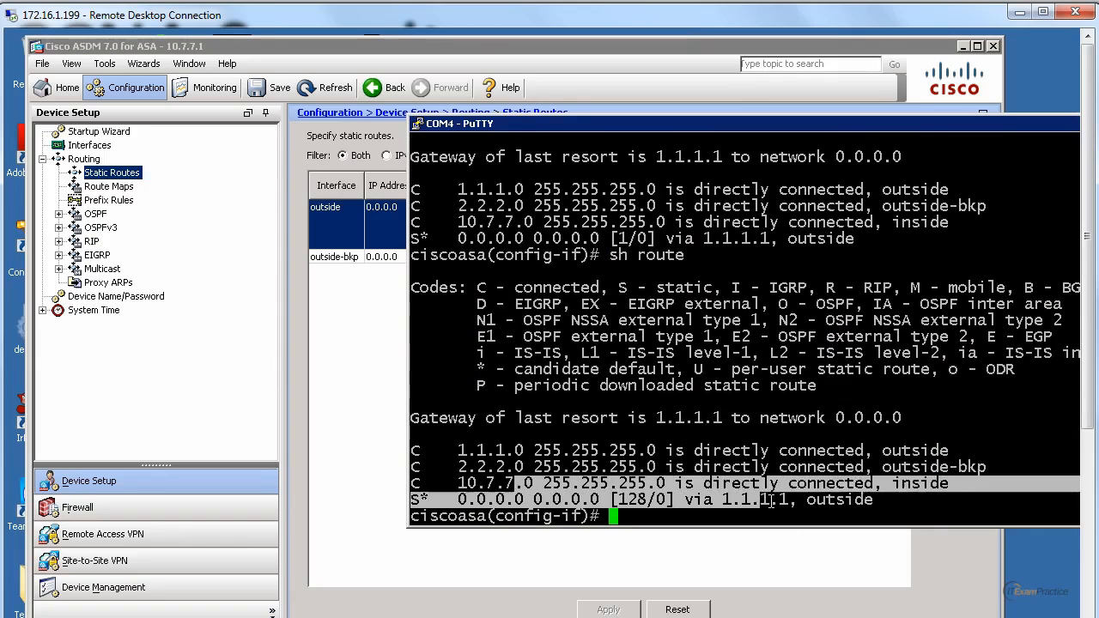
Step: Show the SLA monitor operational state and the routing table via 1.1.1.1
{"action": "type", "text": "s"}
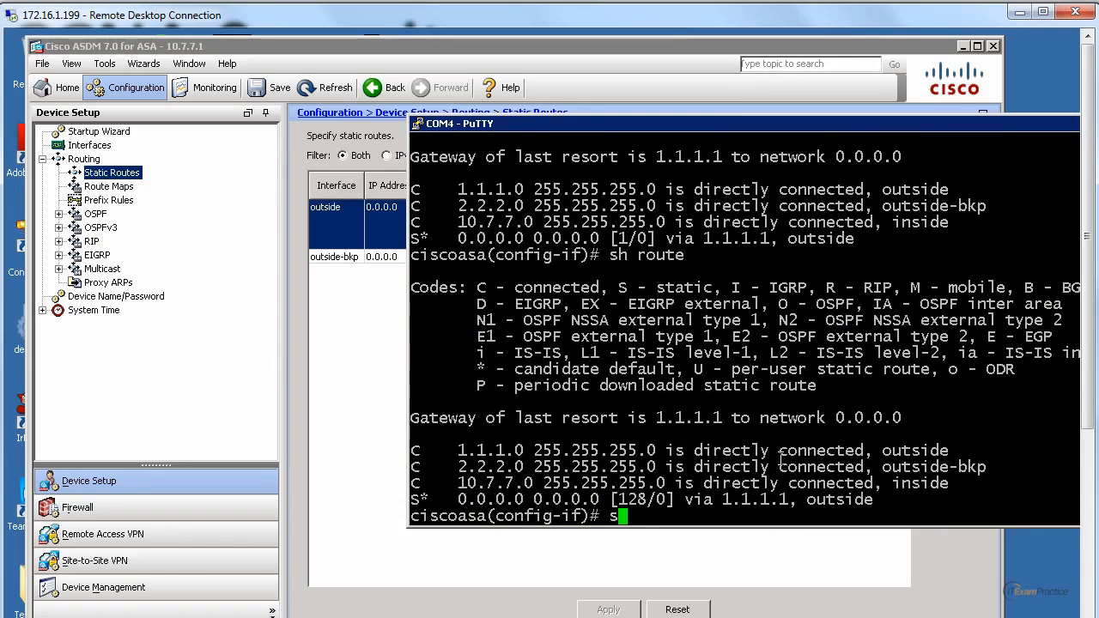
{"action": "type", "text": "h sla monitor operational-state"}
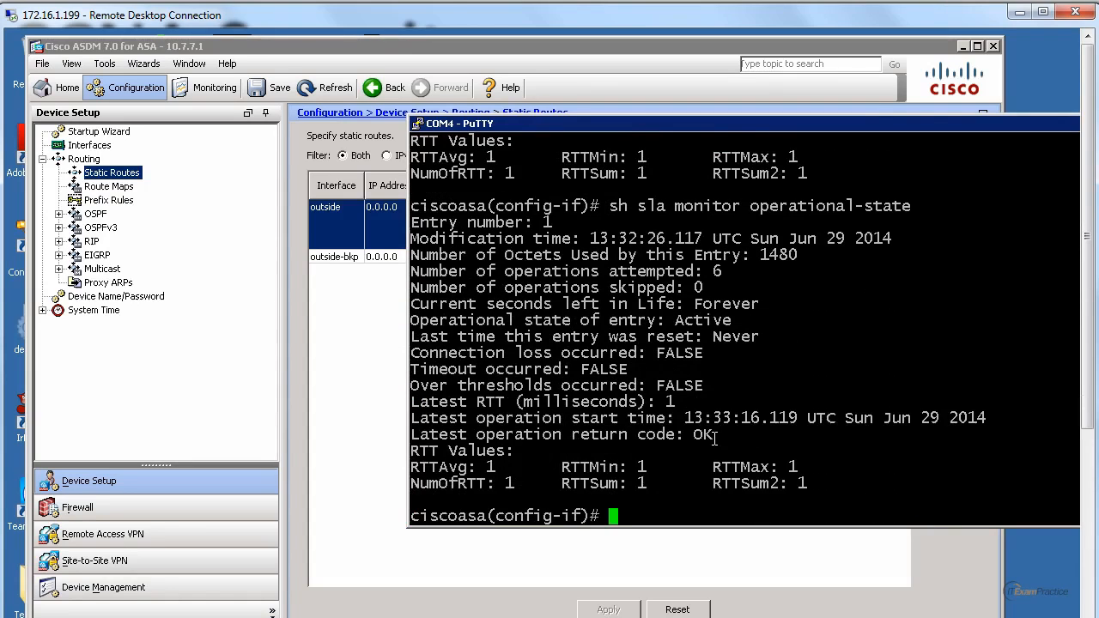
{"action": "type", "text": "sh route"}
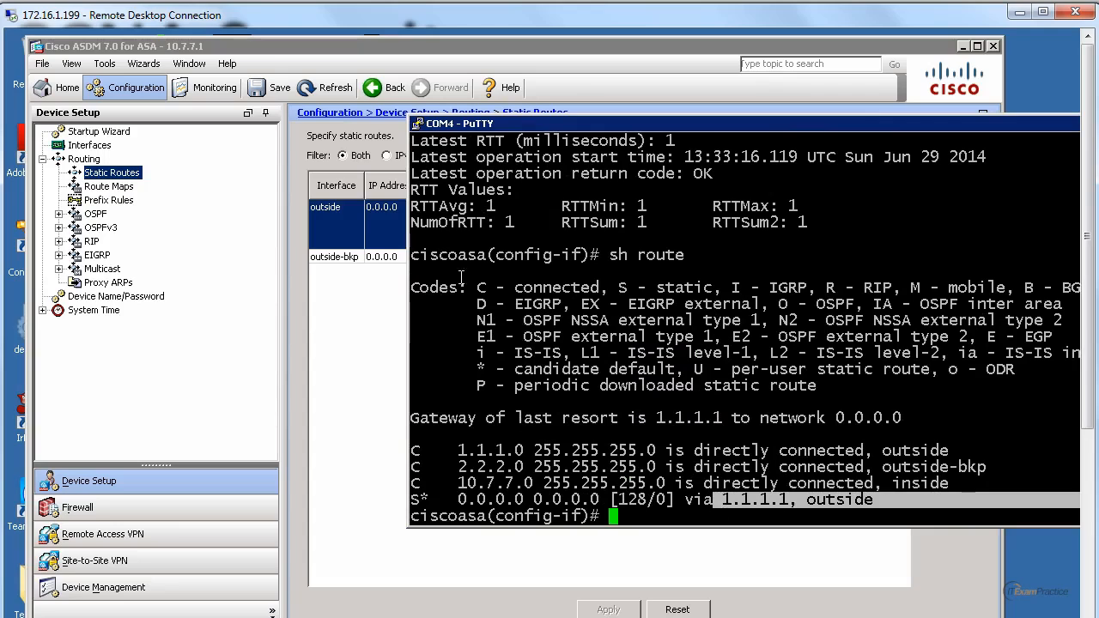
Step: Reopen the 1.1.1.1 route's settings and highlight the tracked address 8.8.8.8
{"action": "left_click", "coordinate": [947, 204]}
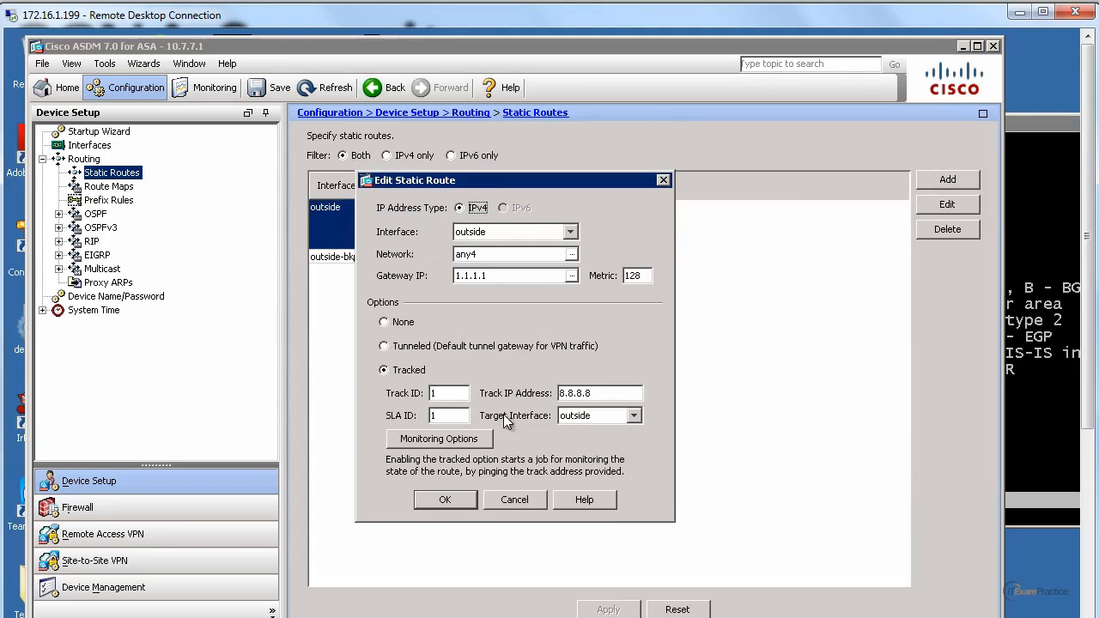
{"action": "mouse_move", "coordinate": [421, 355]}
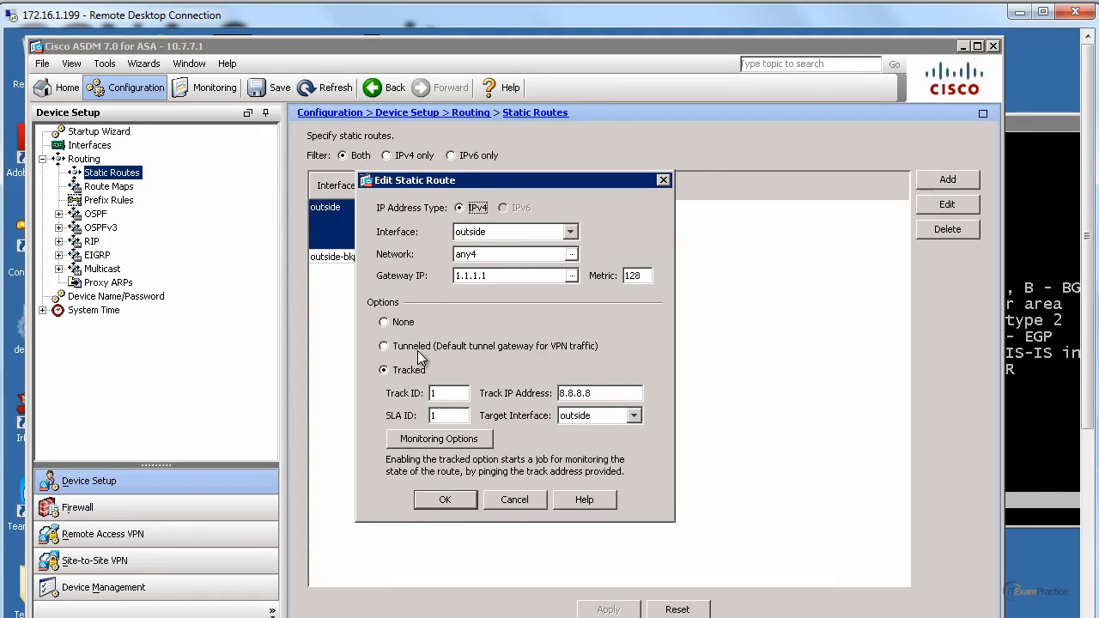
{"action": "triple_click", "coordinate": [598, 391]}
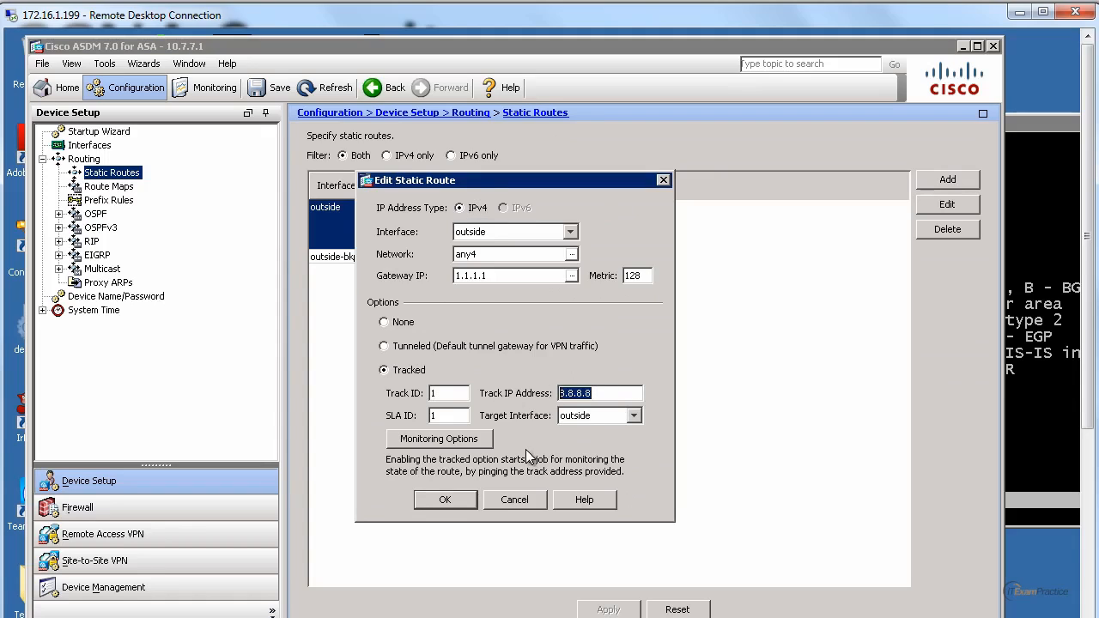
{"action": "mouse_move", "coordinate": [505, 420]}
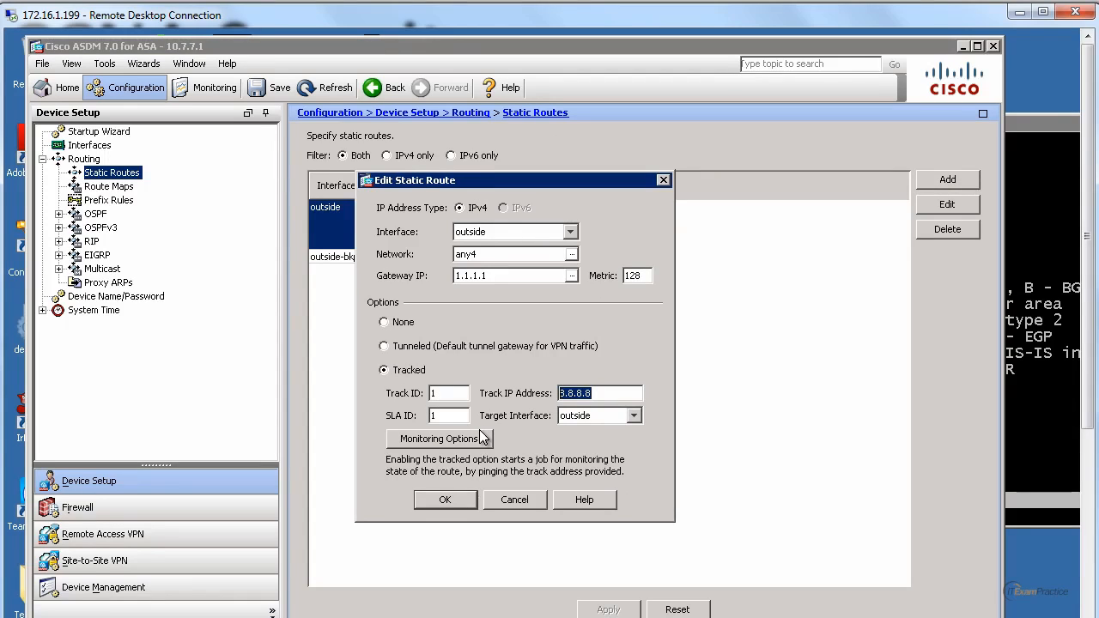
{"action": "mouse_move", "coordinate": [485, 438]}
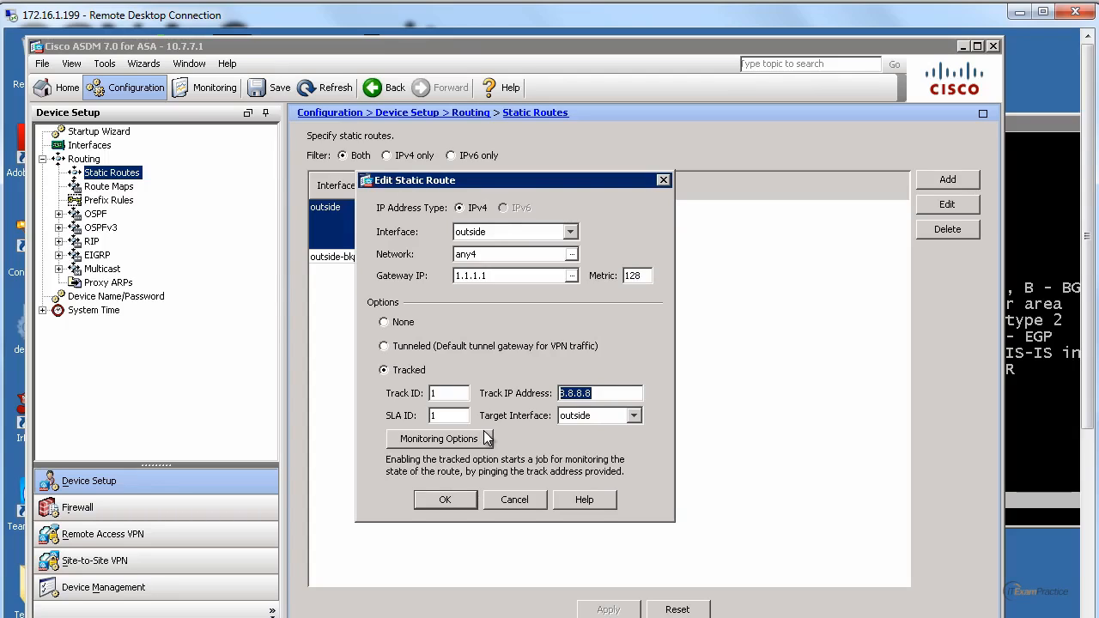
{"action": "mouse_move", "coordinate": [488, 440]}
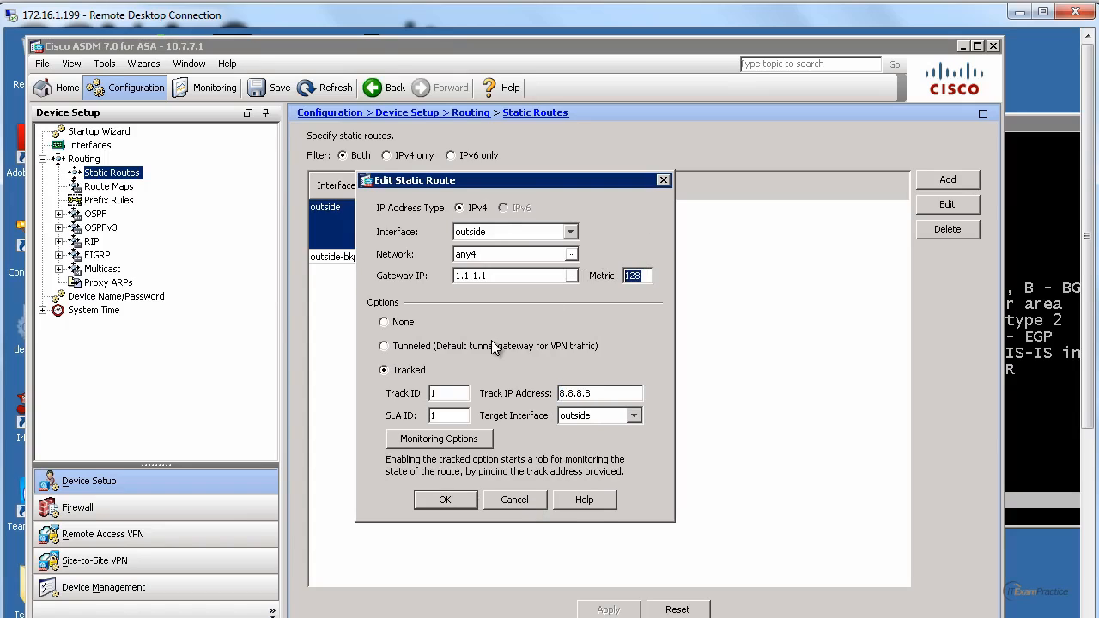
{"action": "mouse_move", "coordinate": [591, 202]}
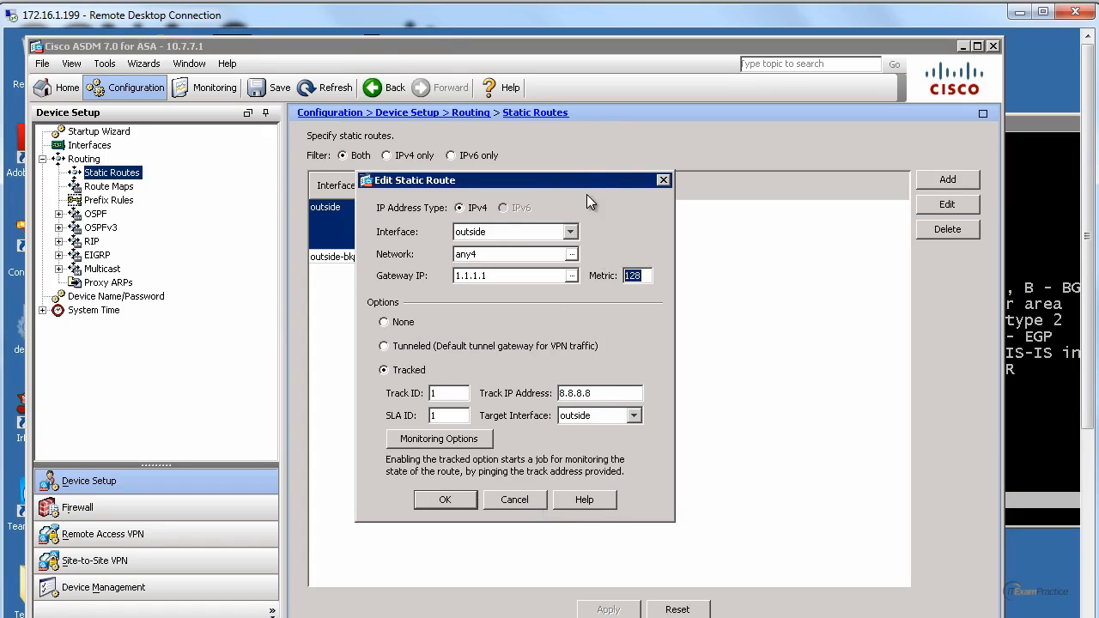
{"action": "mouse_move", "coordinate": [494, 450]}
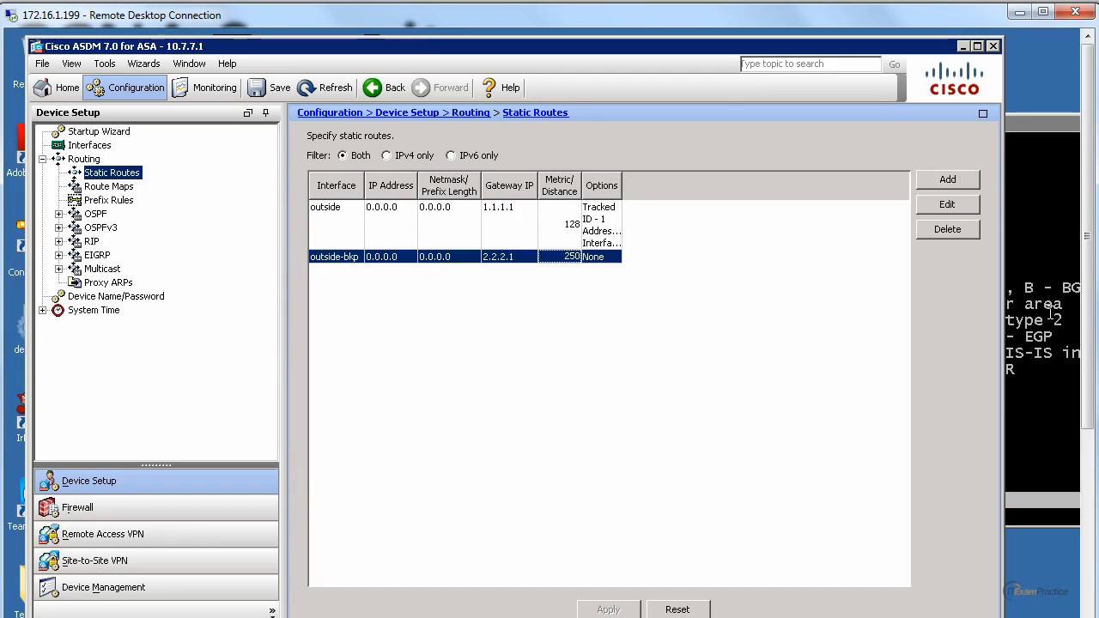
{"action": "mouse_move", "coordinate": [1051, 313]}
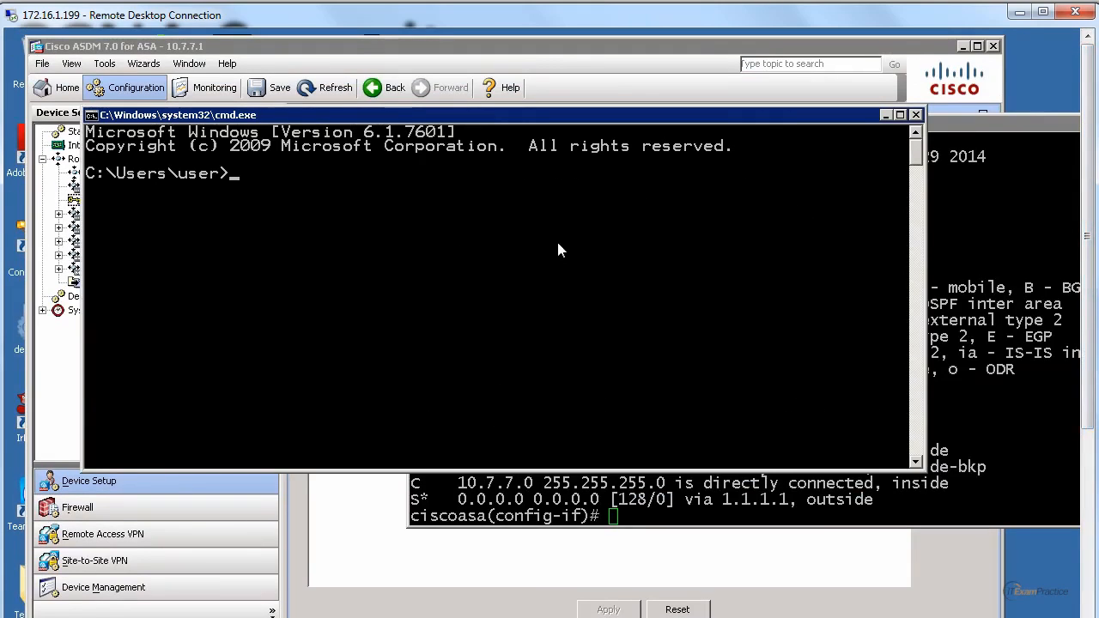
Step: Telnet to the ISP1 router at 1.1.1.1 and enter enable mode while the continuous ping to 8.8.8.8 runs
{"action": "type", "text": "telnet 1.1."}
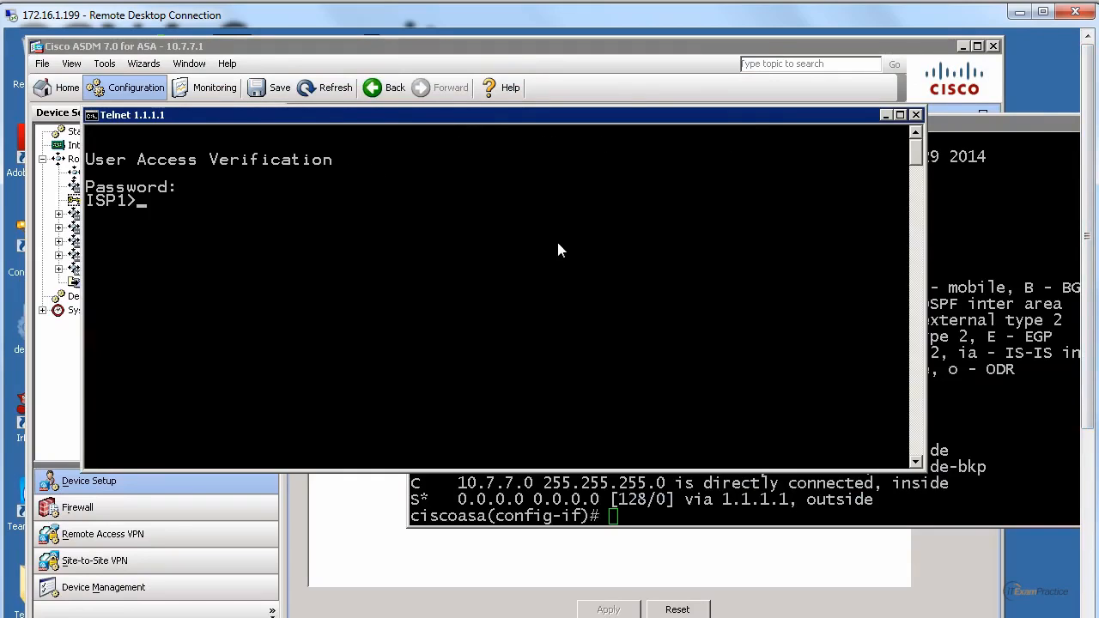
{"action": "type", "text": "en"}
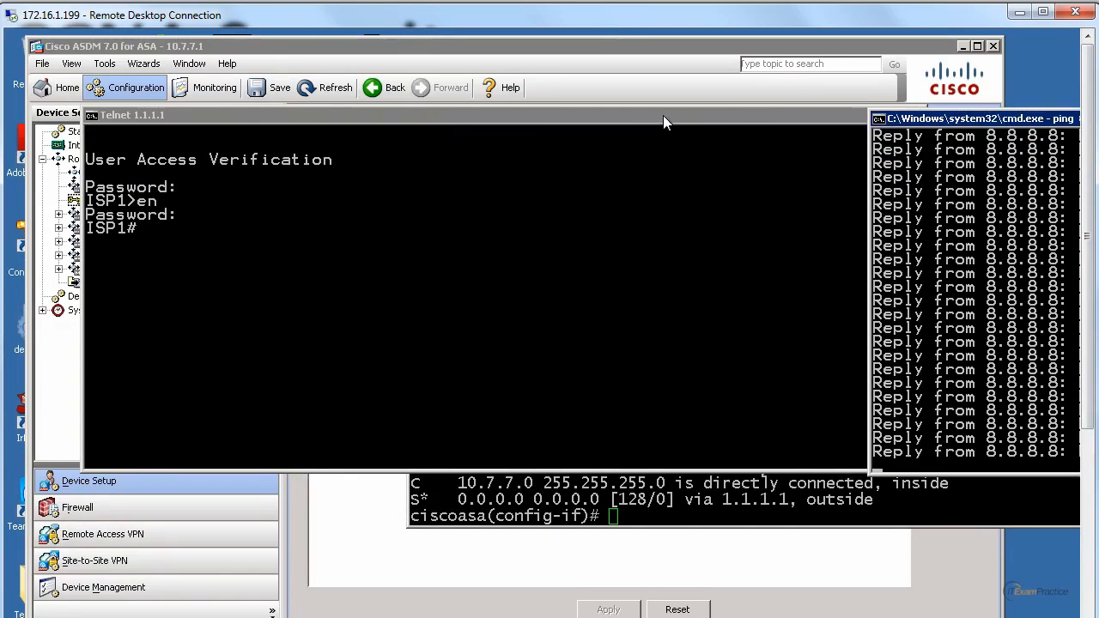
{"action": "left_click", "coordinate": [429, 114]}
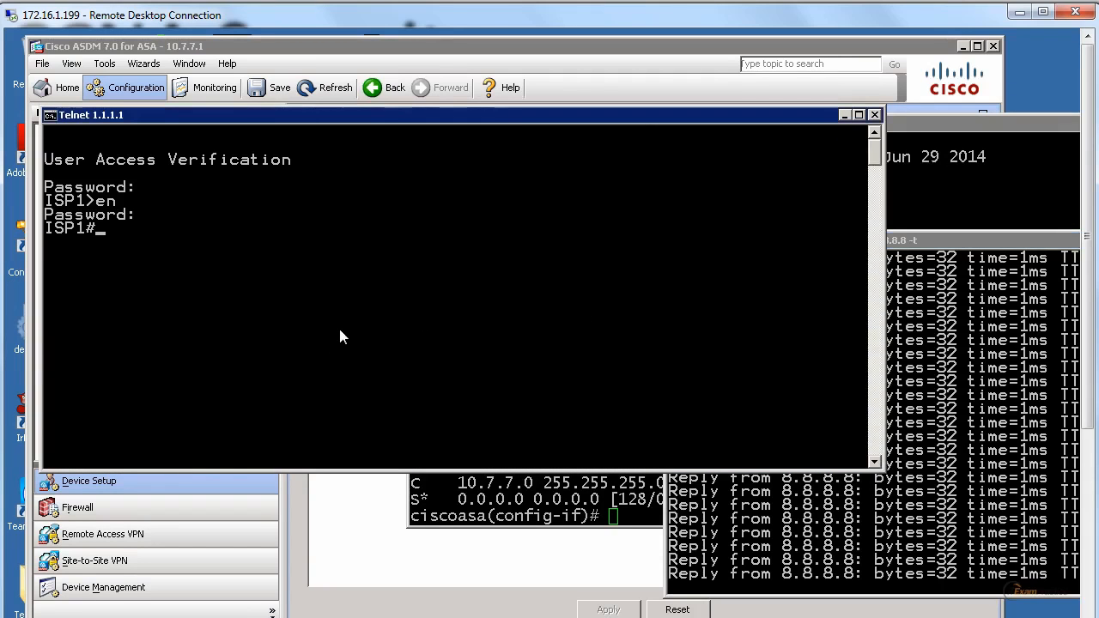
Step: Check 'sh ip int brief', then shut down Loopback0 (8.8.8.8) from config mode
{"action": "type", "text": "sh ip int"}
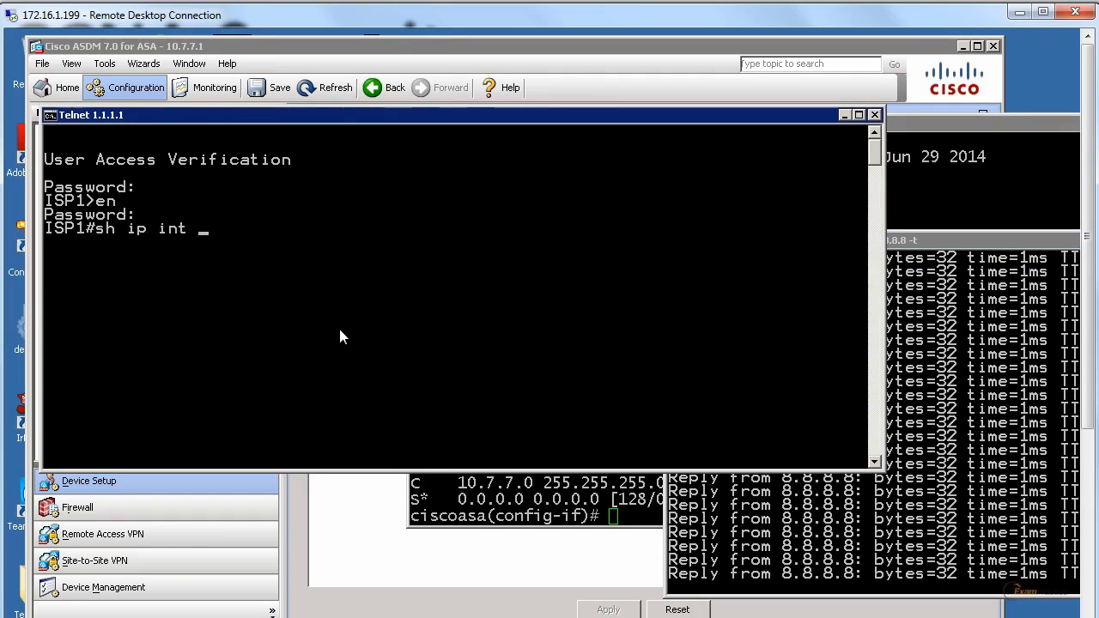
{"action": "type", "text": "brief"}
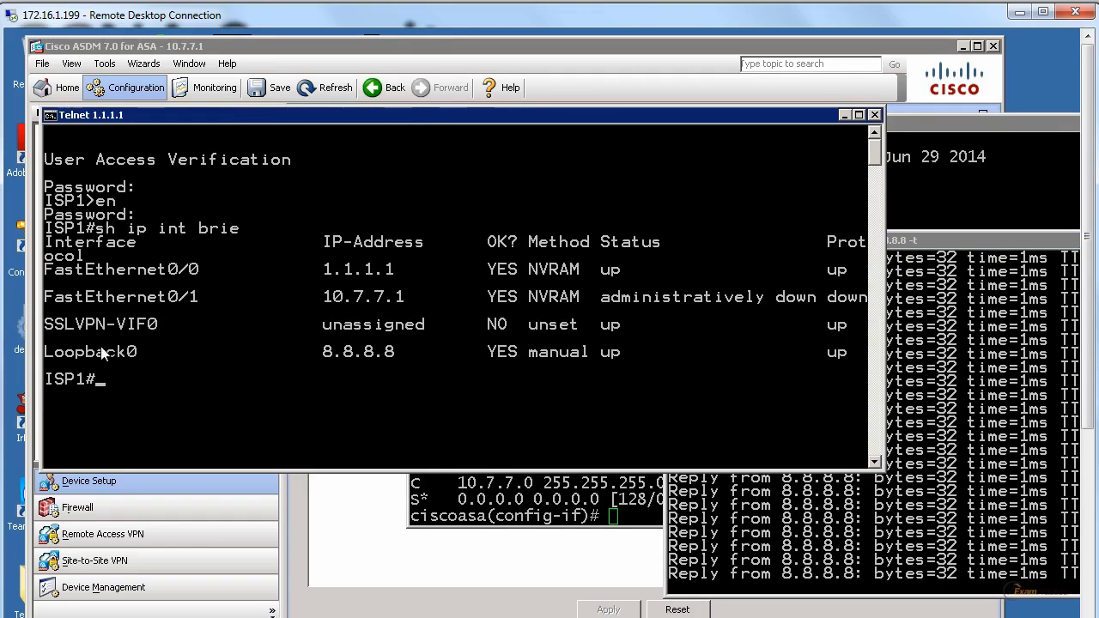
{"action": "type", "text": "c"}
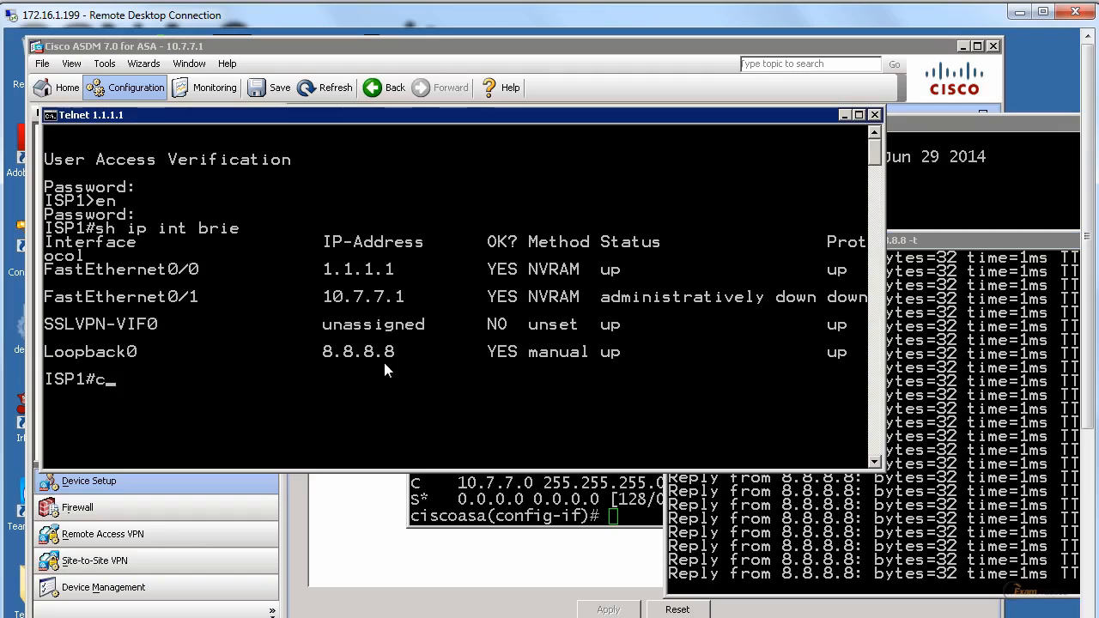
{"action": "type", "text": "onf t"}
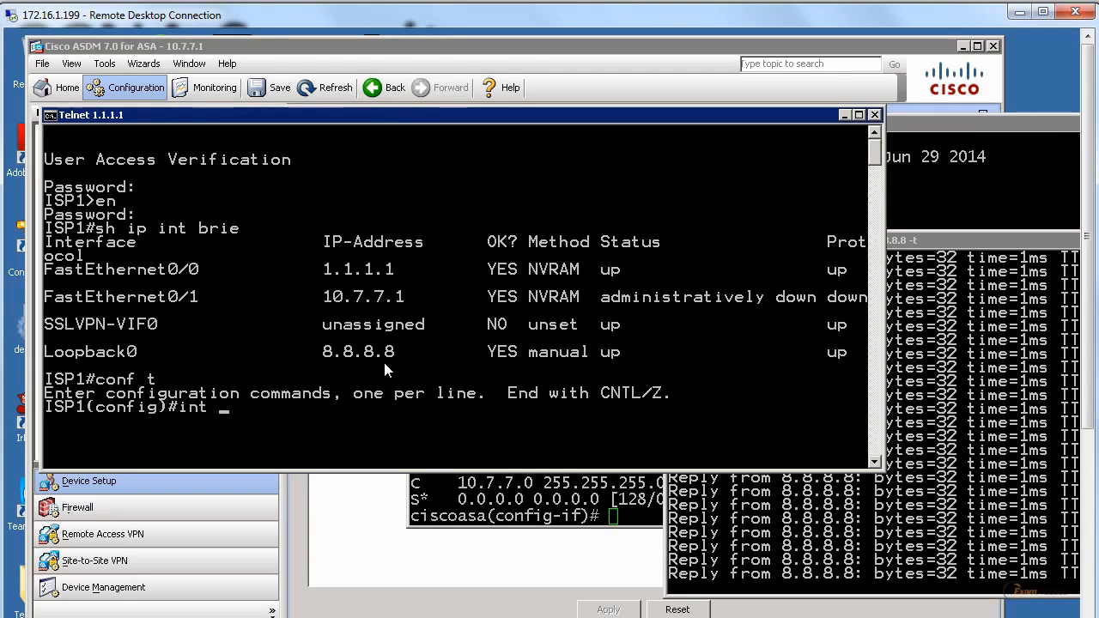
{"action": "type", "text": "l0"}
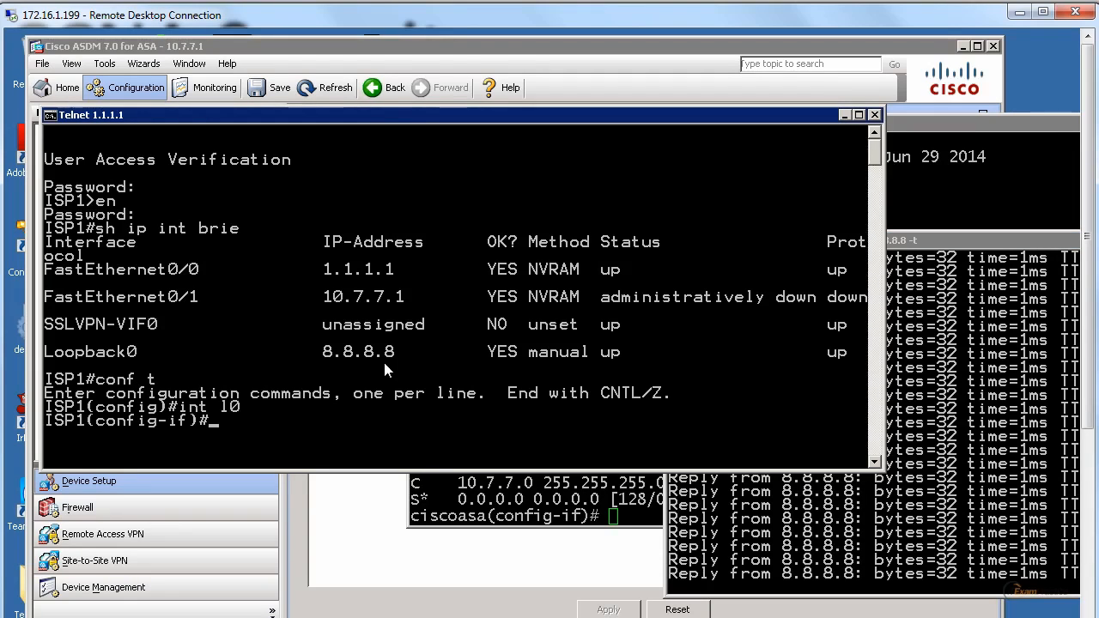
{"action": "type", "text": "shut"}
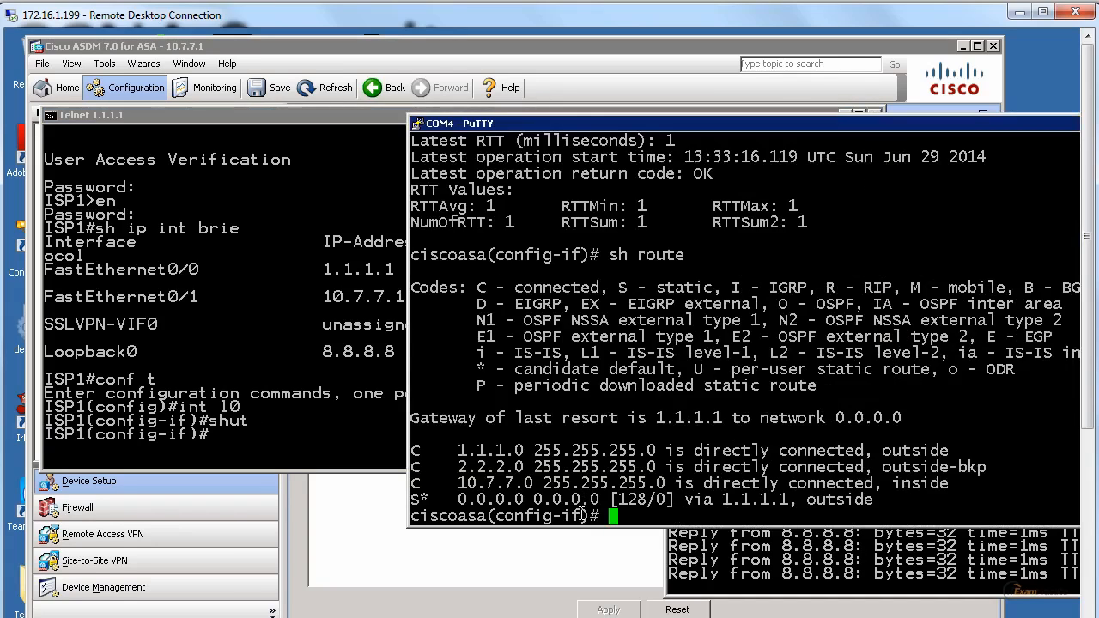
Step: Show the ASA route table during failover to 2.2.2.1 and again after the default route returns via 1.1.1.1
{"action": "type", "text": "sh sla monitor operational-state"}
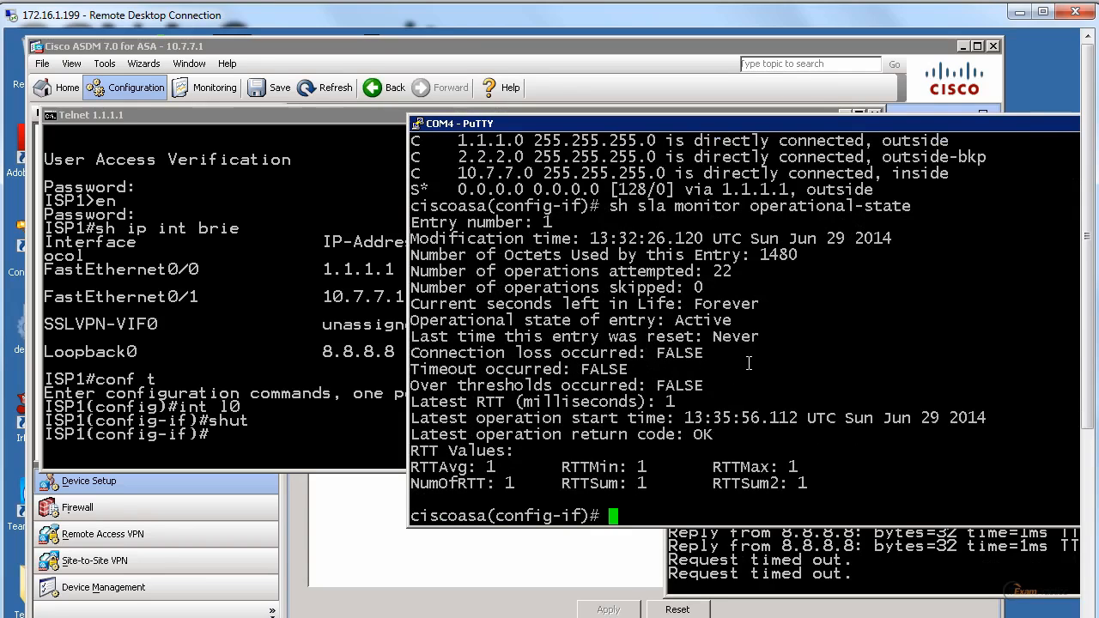
{"action": "type", "text": "sh route"}
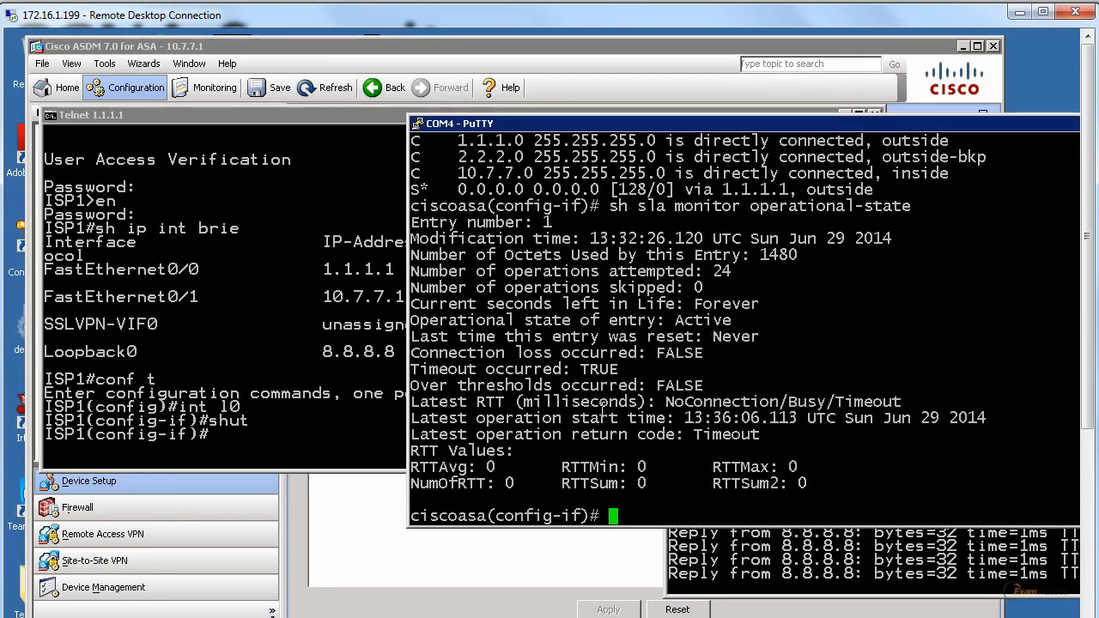
{"action": "type", "text": "sh route"}
{"action": "left_click", "coordinate": [223, 433]}
{"action": "type", "text": "no shut"}
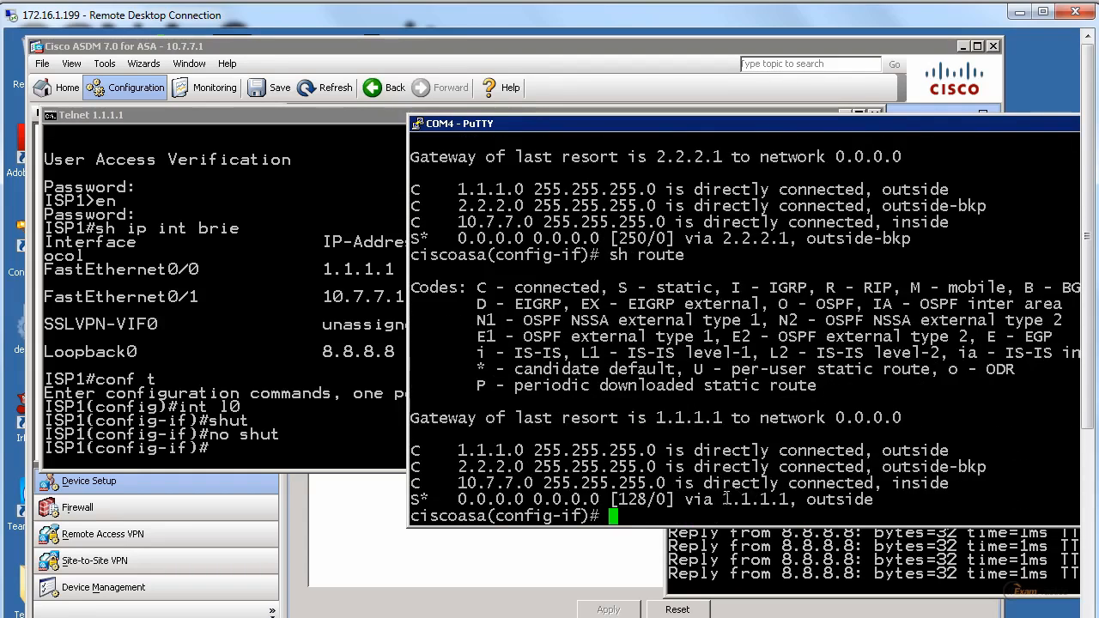
{"action": "double_click", "coordinate": [759, 498]}
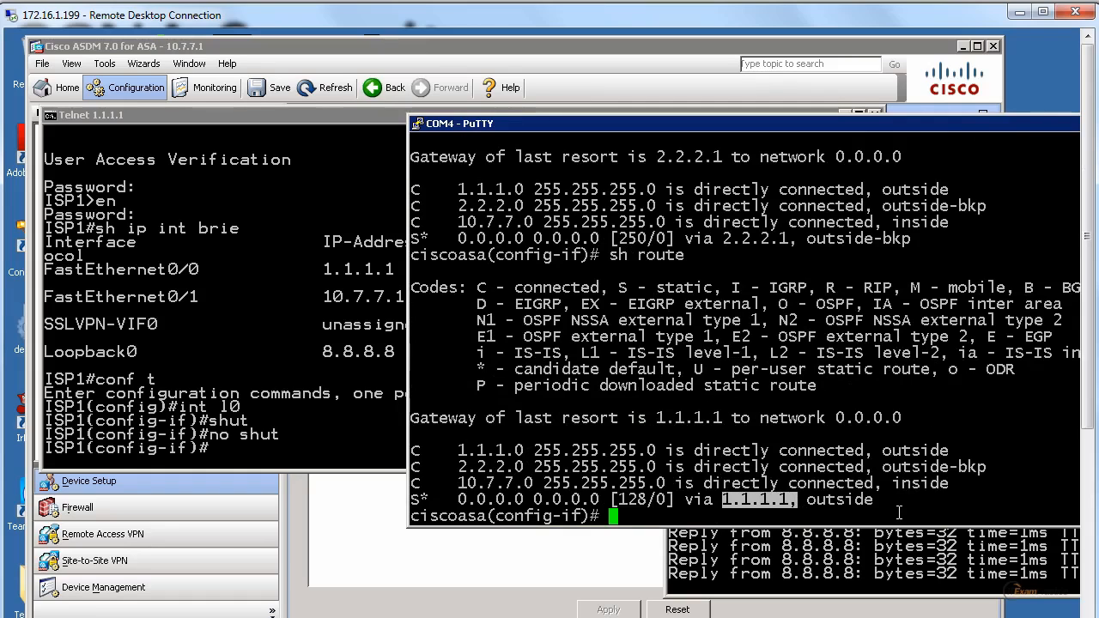